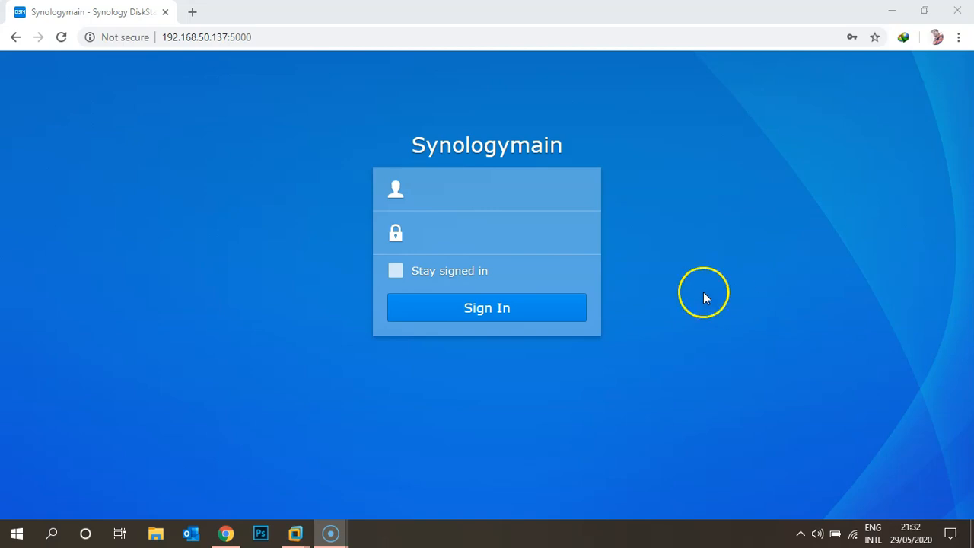
- Sign in to Synologymain using the browser's saved Administrator credentials
{"action": "left_click", "coordinate": [487, 188]}
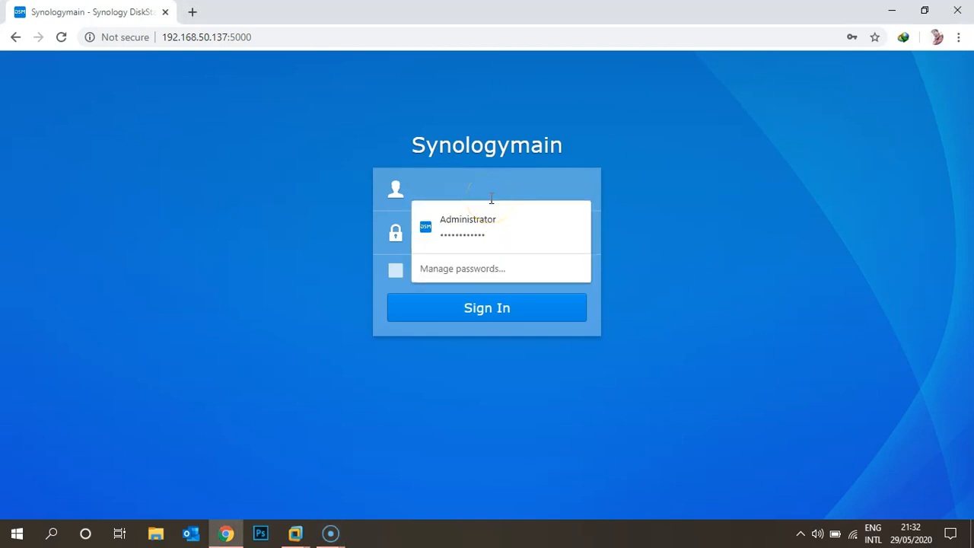
{"action": "left_click", "coordinate": [468, 225]}
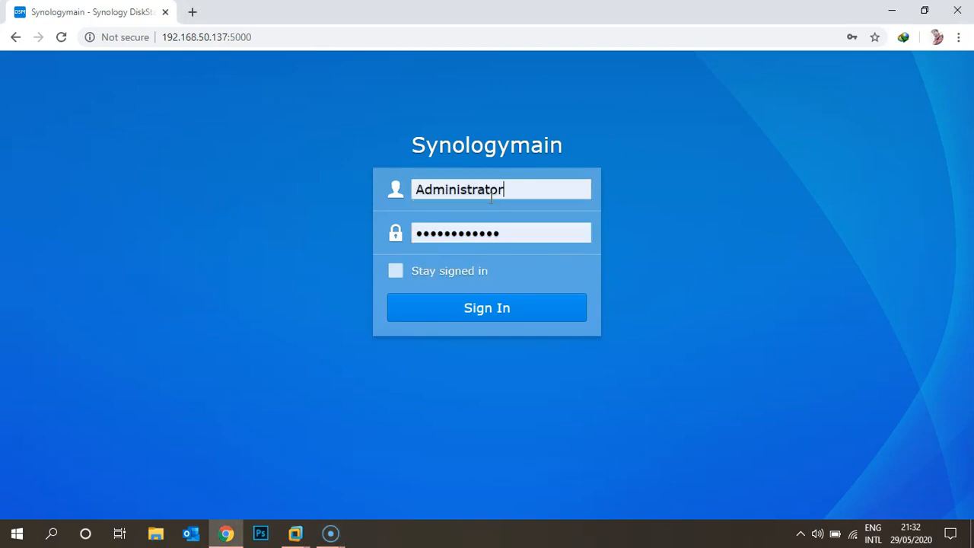
{"action": "left_click", "coordinate": [487, 307]}
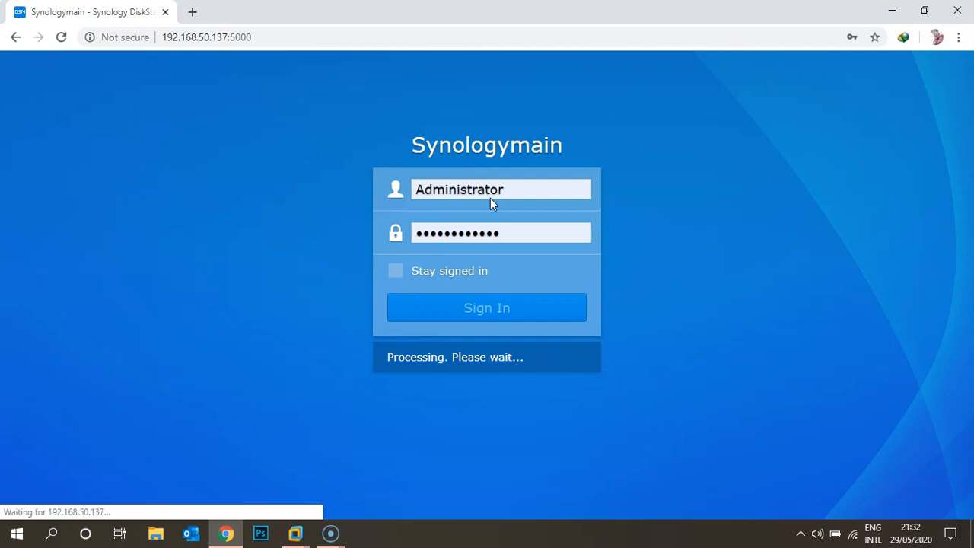
{"action": "left_click", "coordinate": [487, 307]}
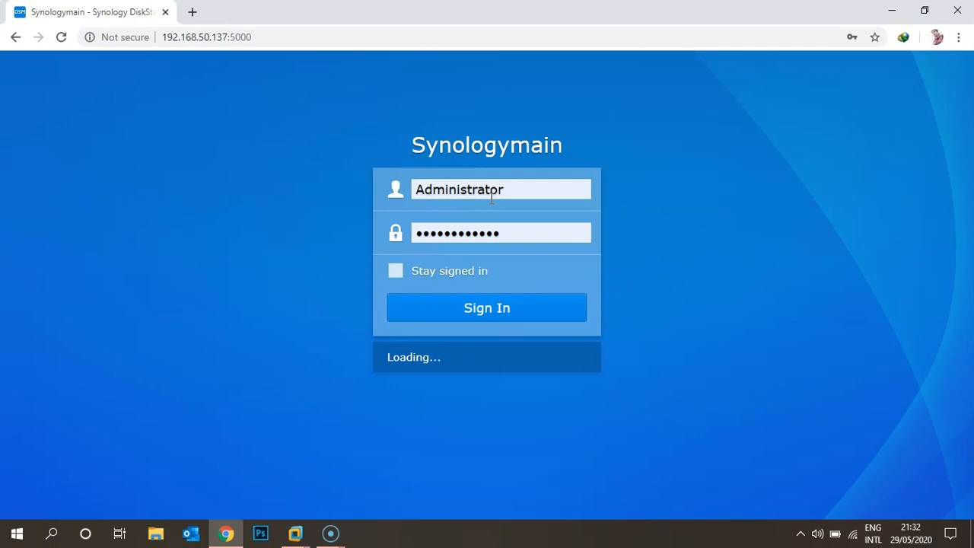
{"action": "left_click", "coordinate": [487, 307]}
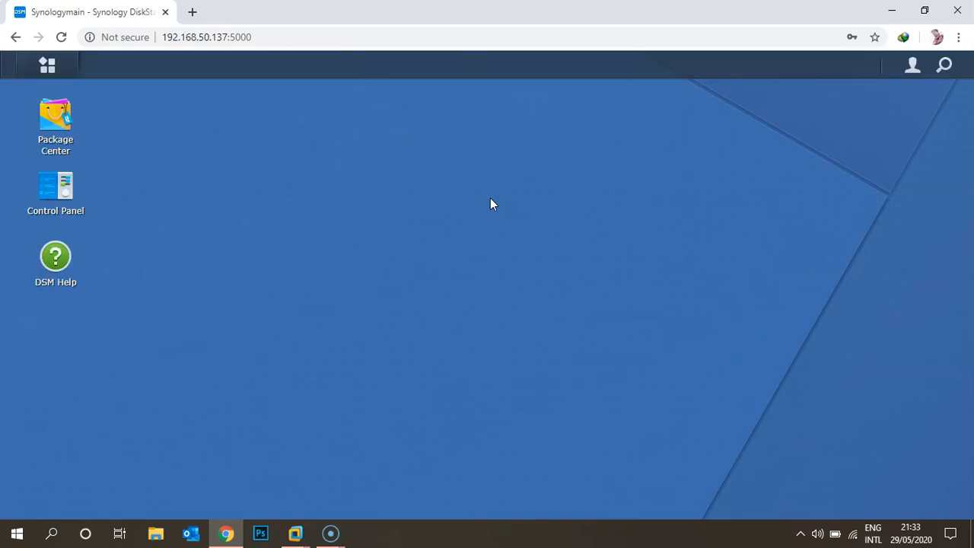
- Launch Active Directory Server from Main Menu, dismissing the stray Support Center window
{"action": "left_click", "coordinate": [47, 64]}
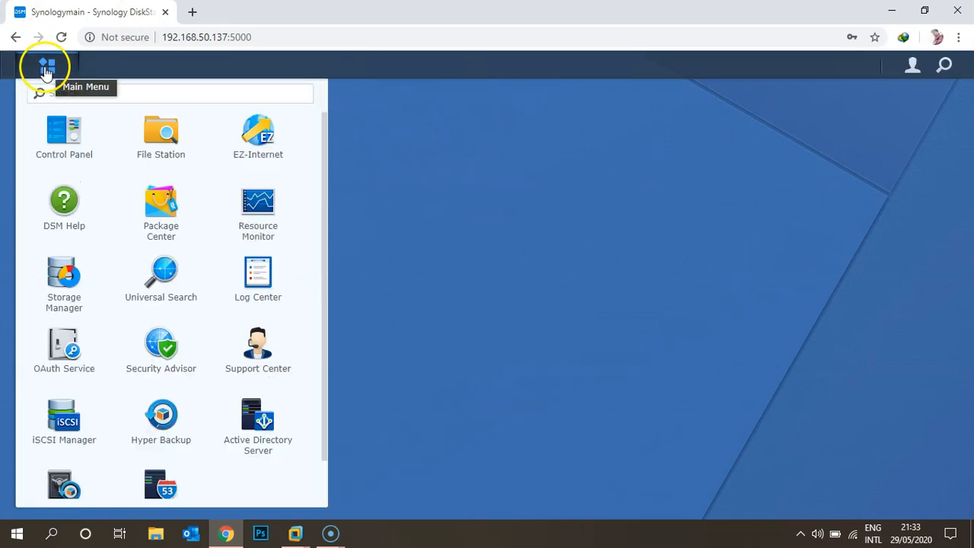
{"action": "scroll", "scroll_direction": "down", "scroll_amount": 3}
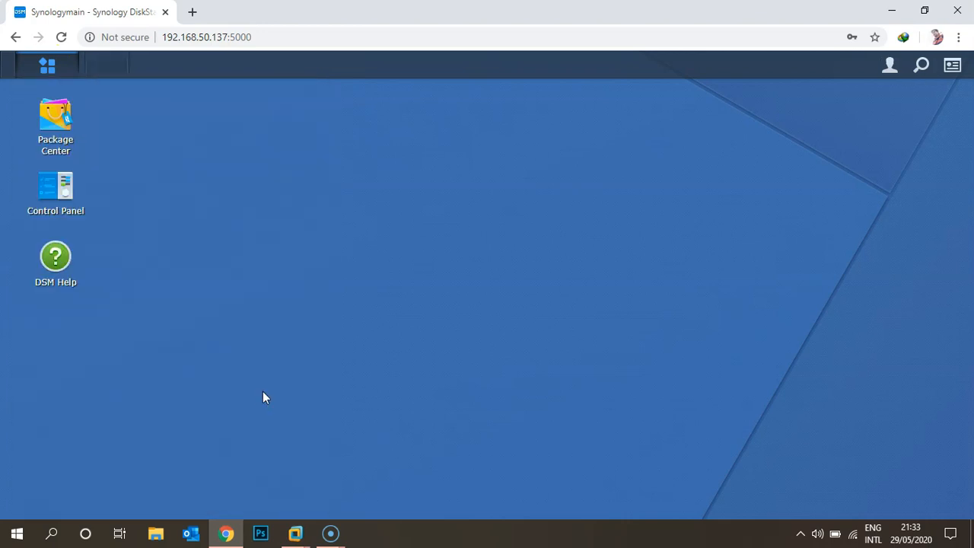
{"action": "left_click", "coordinate": [47, 64]}
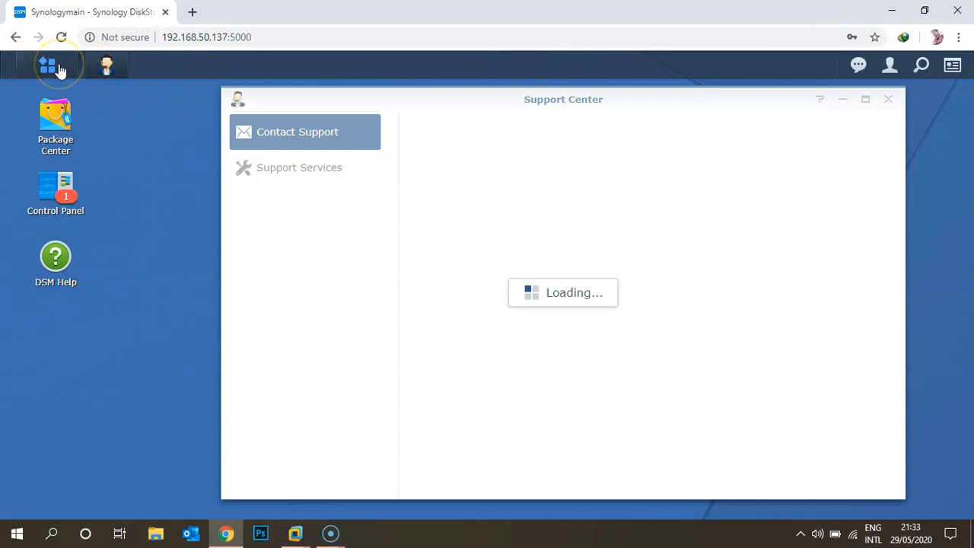
{"action": "left_click", "coordinate": [47, 66]}
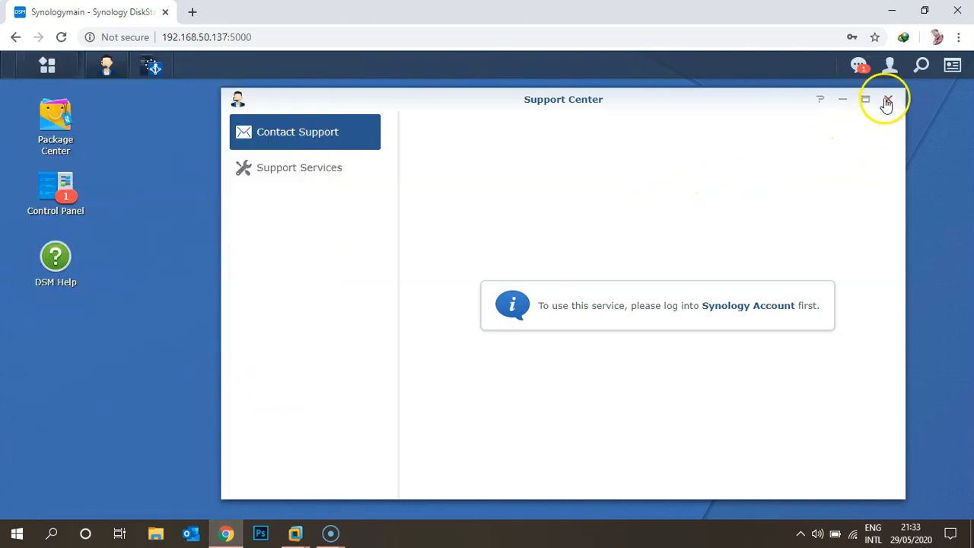
{"action": "left_click", "coordinate": [885, 99]}
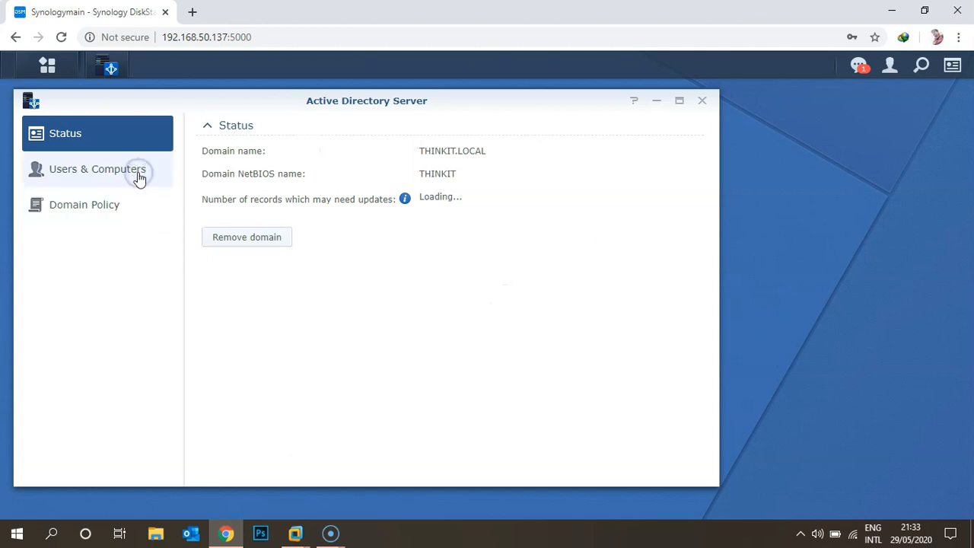
- Start the User Creation Wizard from Add > User in the Users container
{"action": "left_click", "coordinate": [97, 169]}
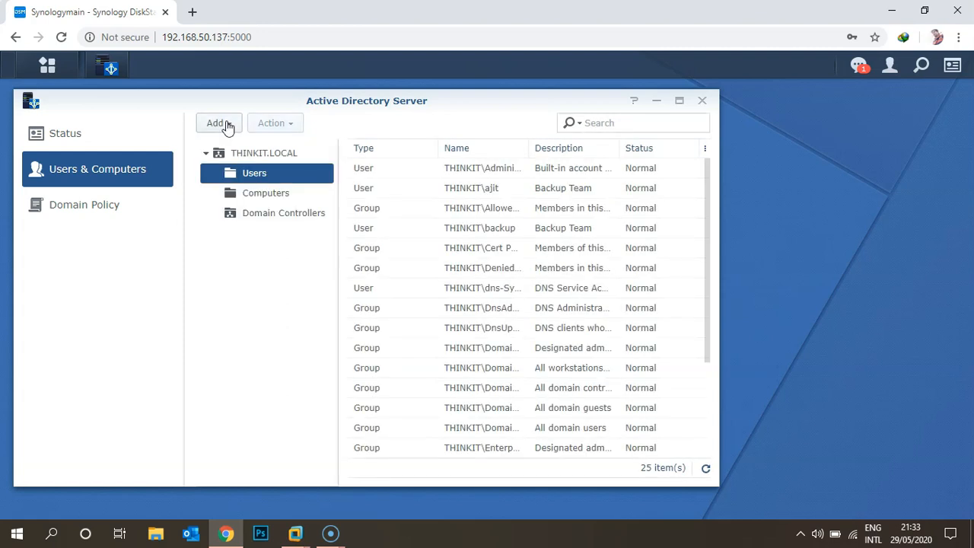
{"action": "left_click", "coordinate": [219, 122]}
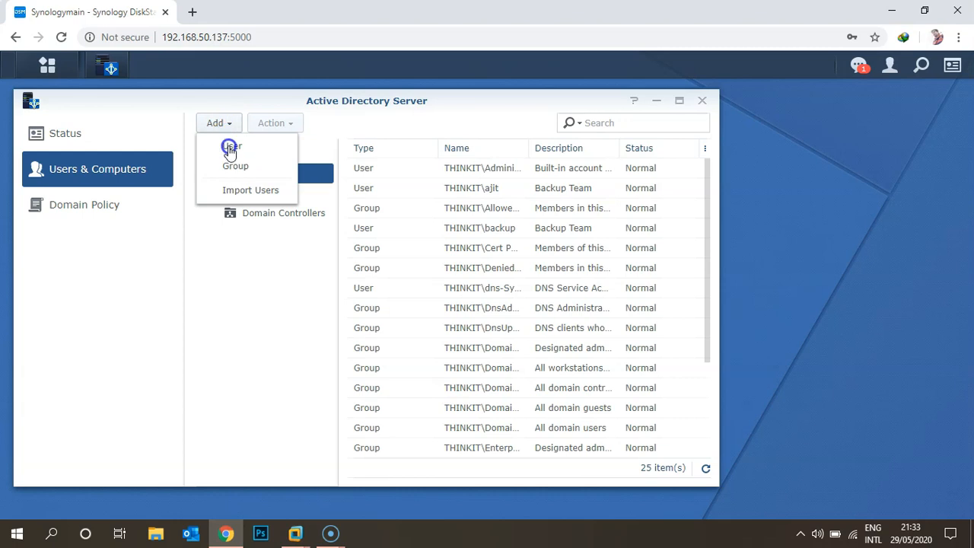
{"action": "left_click", "coordinate": [231, 146]}
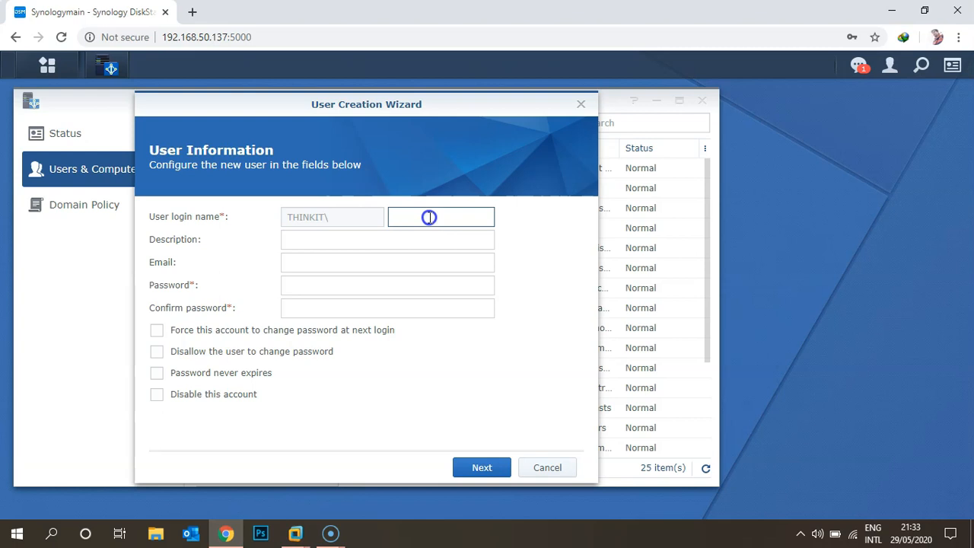
{"action": "type", "text": "harry"}
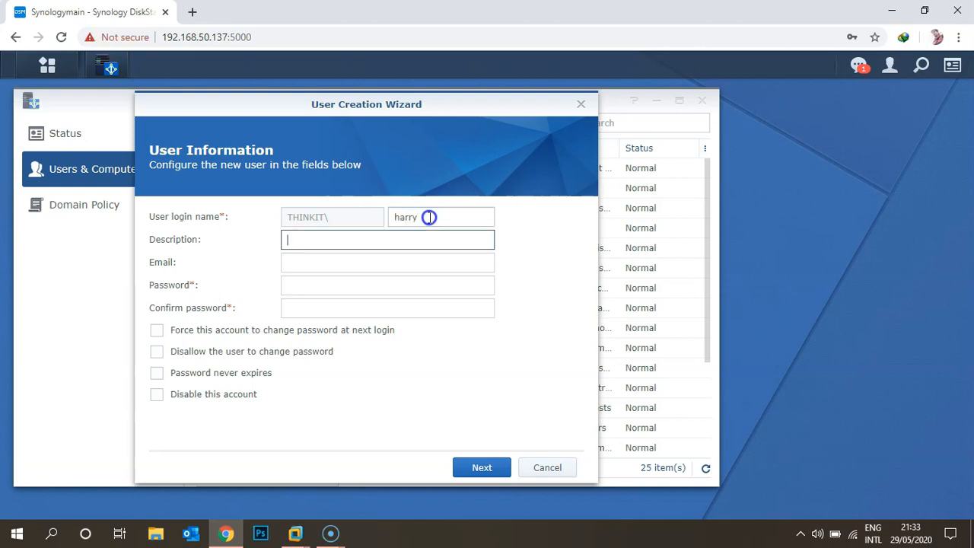
{"action": "type", "text": "HR T"}
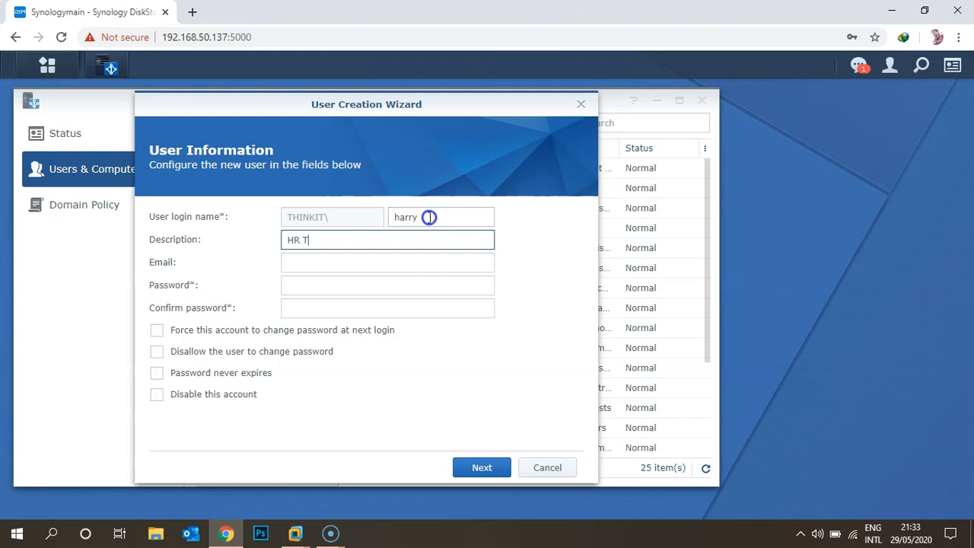
{"action": "left_click", "coordinate": [386, 261]}
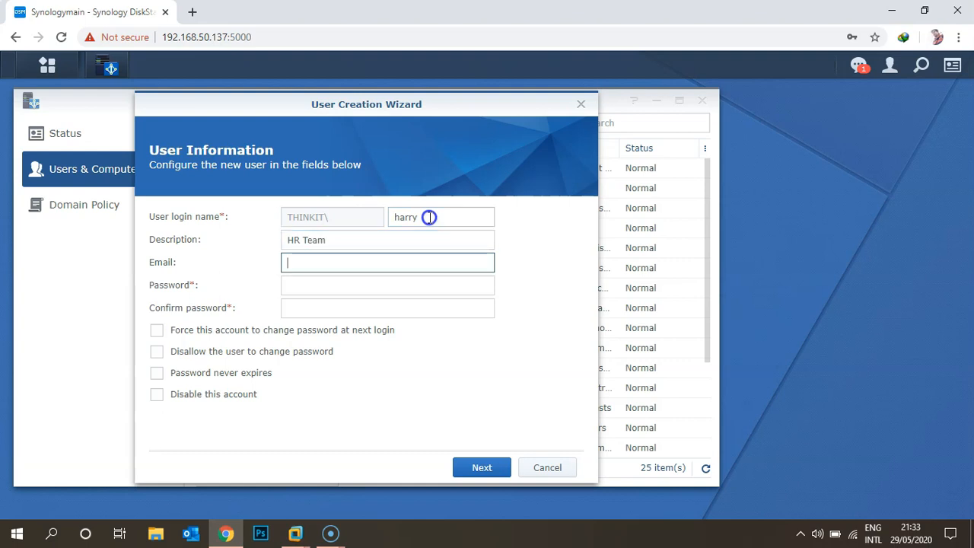
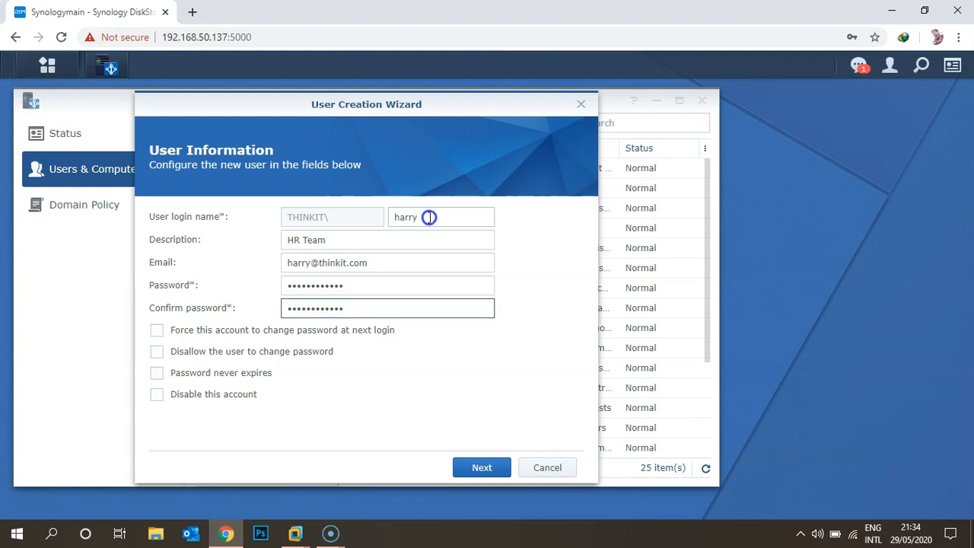
- Mark the password as never expiring and advance to the Join Groups step
{"action": "left_click", "coordinate": [157, 373]}
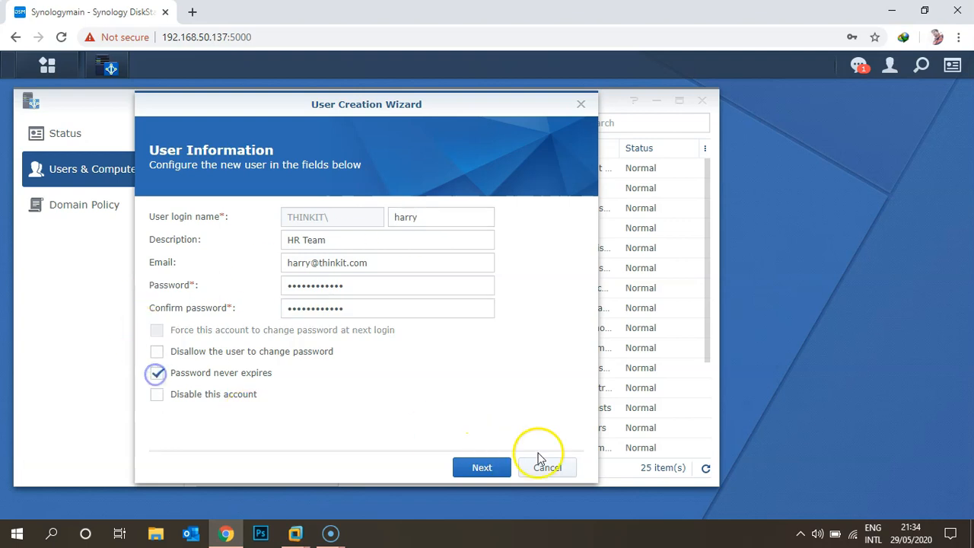
{"action": "left_click", "coordinate": [481, 467]}
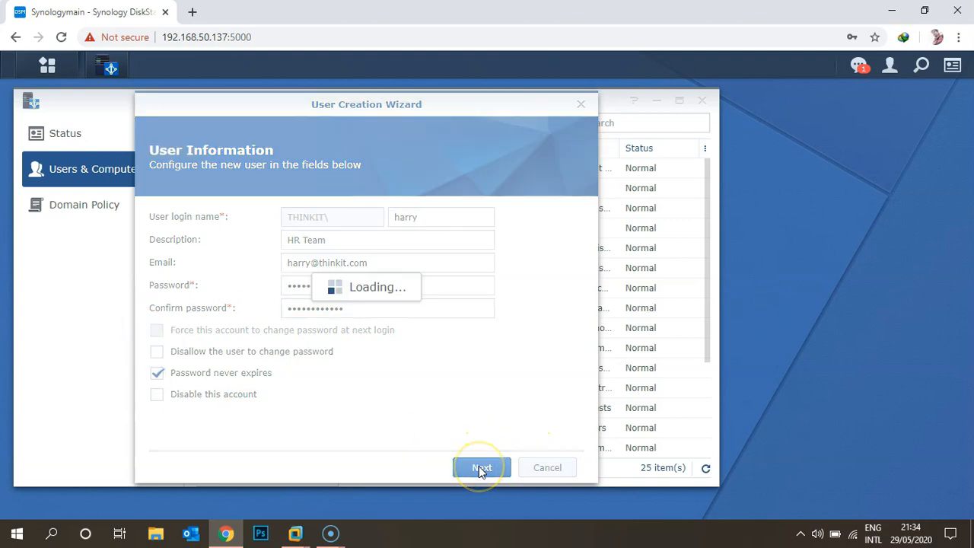
{"action": "left_click", "coordinate": [481, 467]}
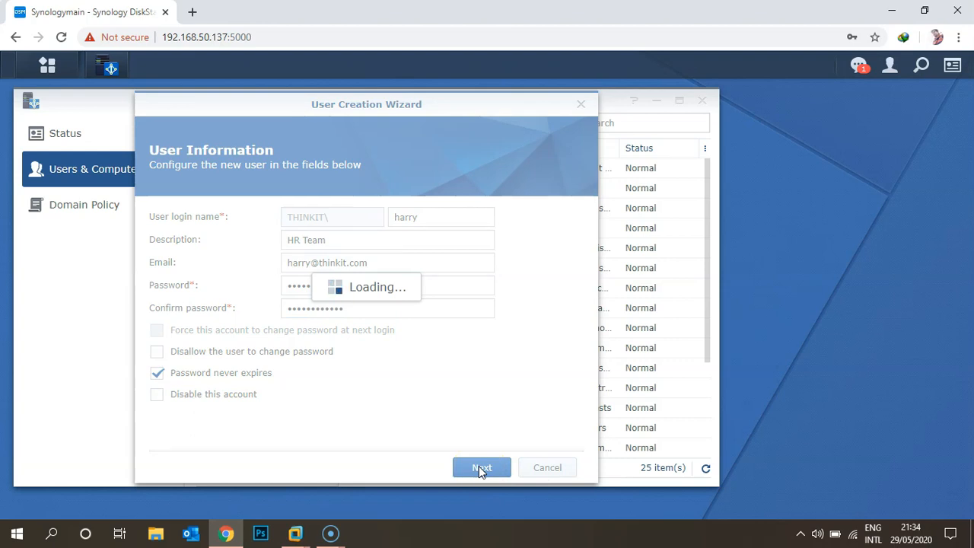
{"action": "left_click", "coordinate": [481, 467]}
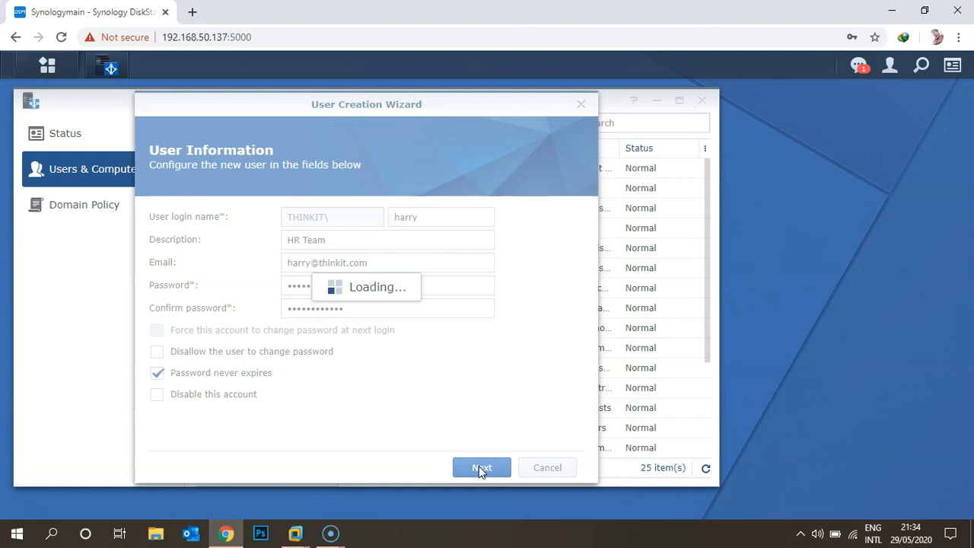
{"action": "left_click", "coordinate": [481, 467]}
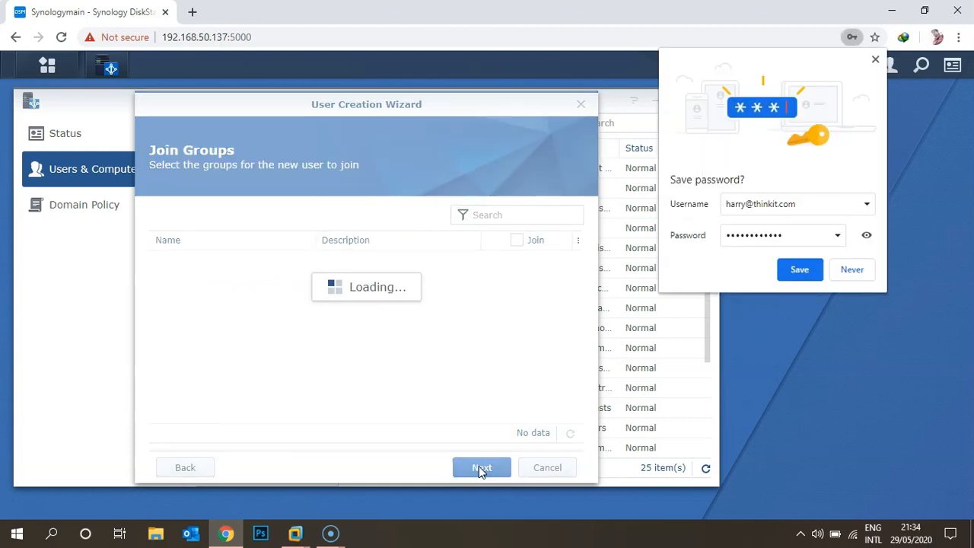
- Tick THINKIT\Domain Admins for harry, confirm the settings and apply the new account
{"action": "left_click", "coordinate": [852, 269]}
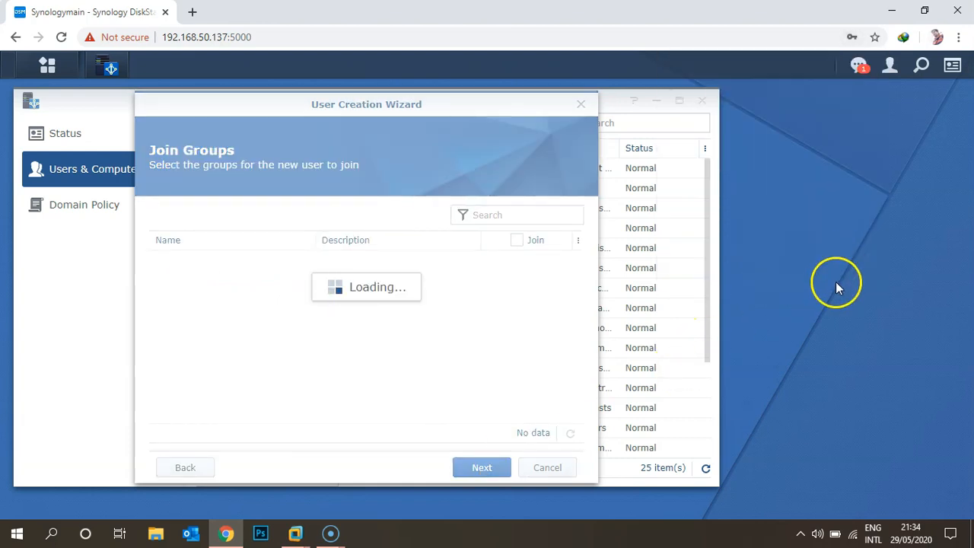
{"action": "mouse_move", "coordinate": [830, 289]}
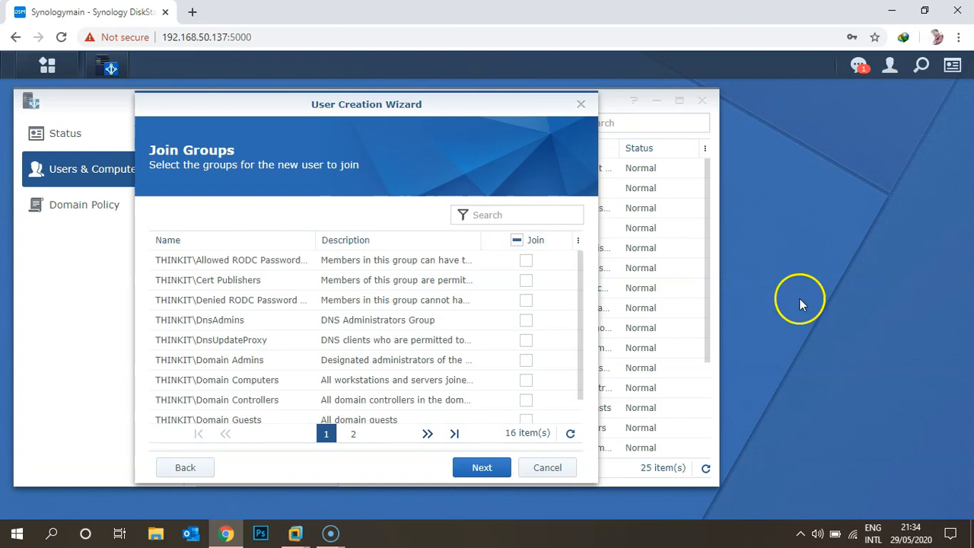
{"action": "mouse_move", "coordinate": [418, 339]}
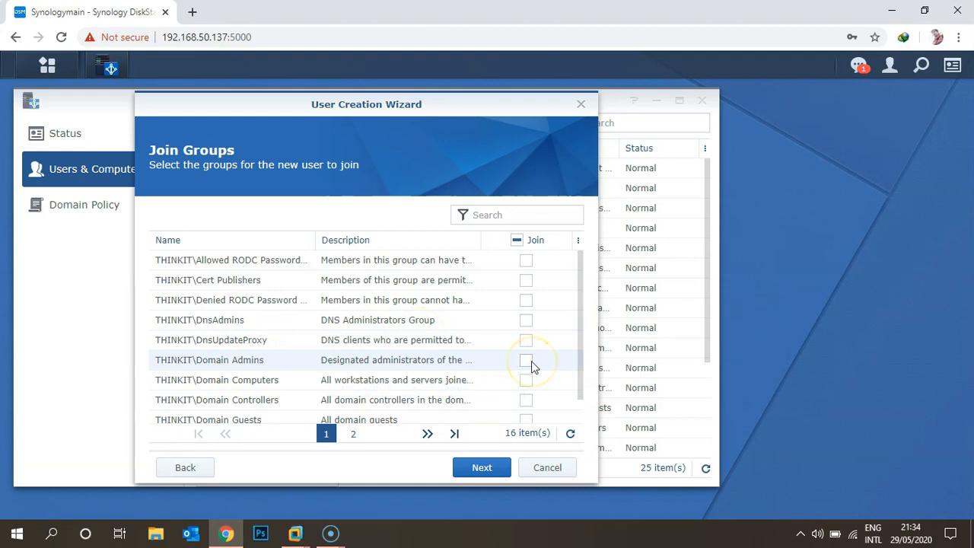
{"action": "left_click", "coordinate": [480, 467]}
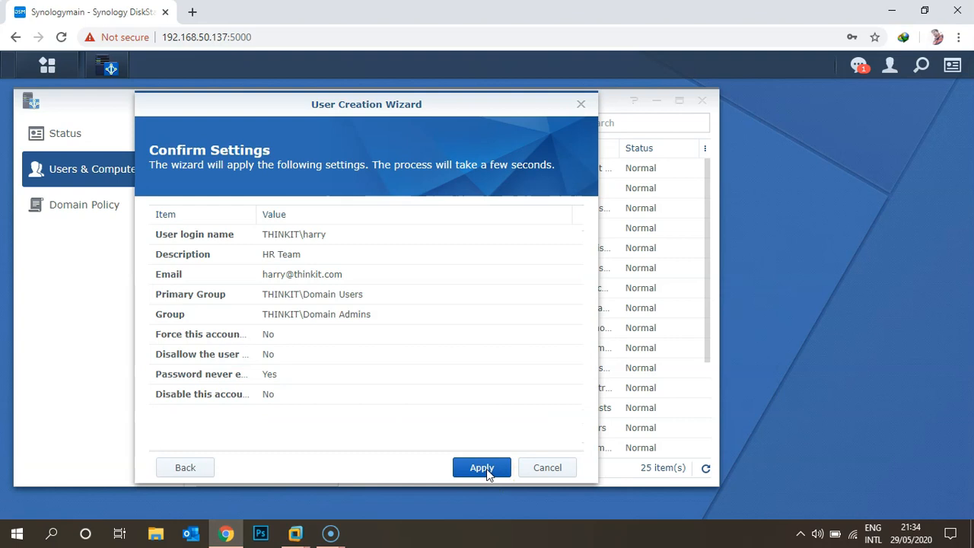
{"action": "left_click", "coordinate": [481, 467]}
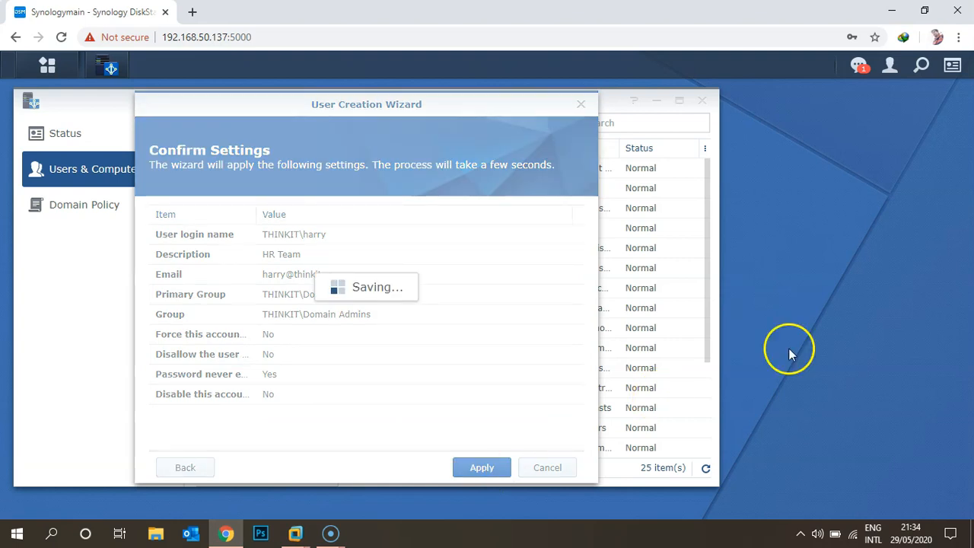
{"action": "left_click", "coordinate": [47, 64]}
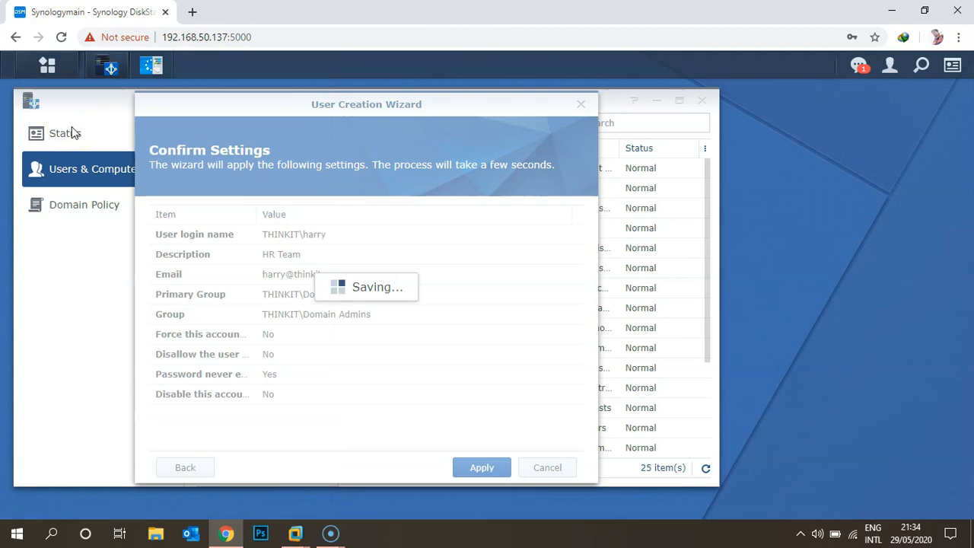
- Reach the Permissions page of the Data shared folder via Control Panel > Shared Folder > Edit
{"action": "left_click", "coordinate": [481, 467]}
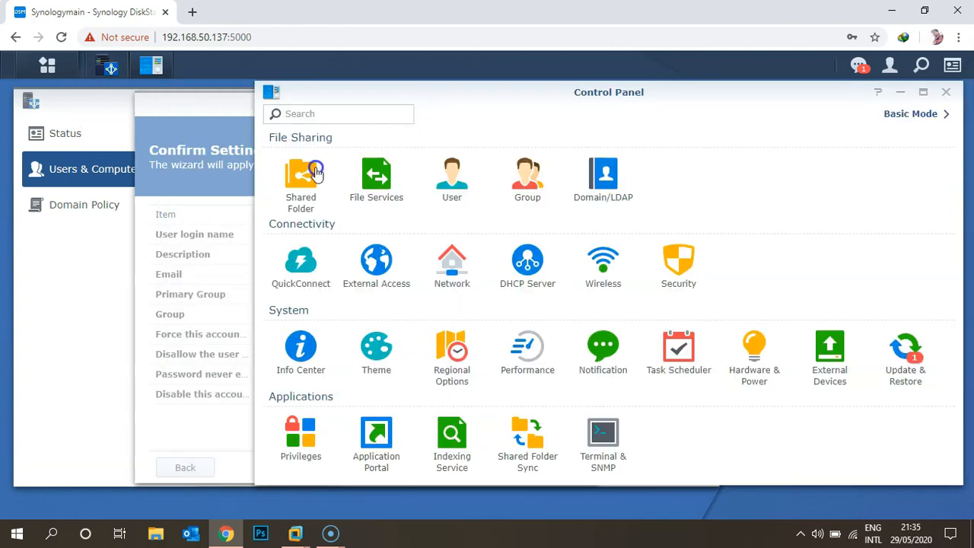
{"action": "left_click", "coordinate": [301, 180]}
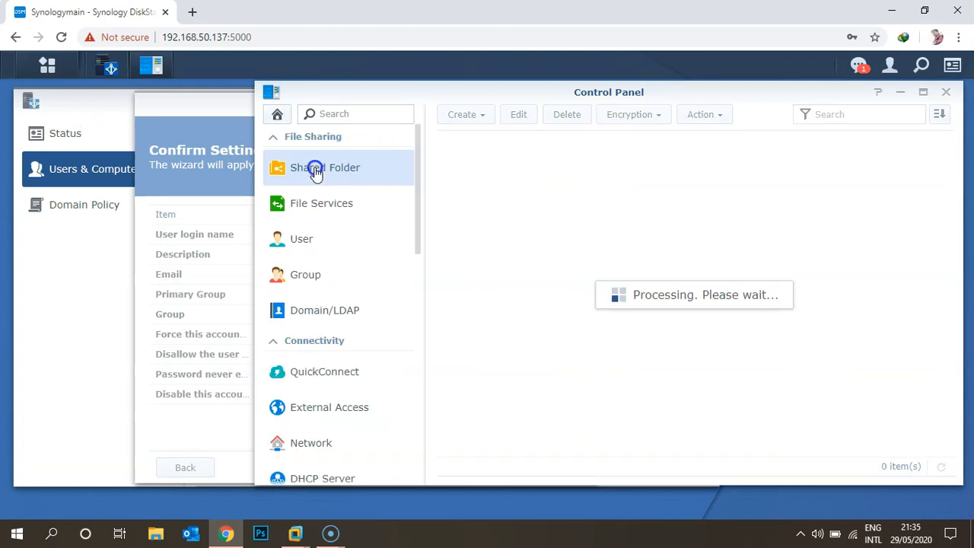
{"action": "left_click", "coordinate": [325, 167]}
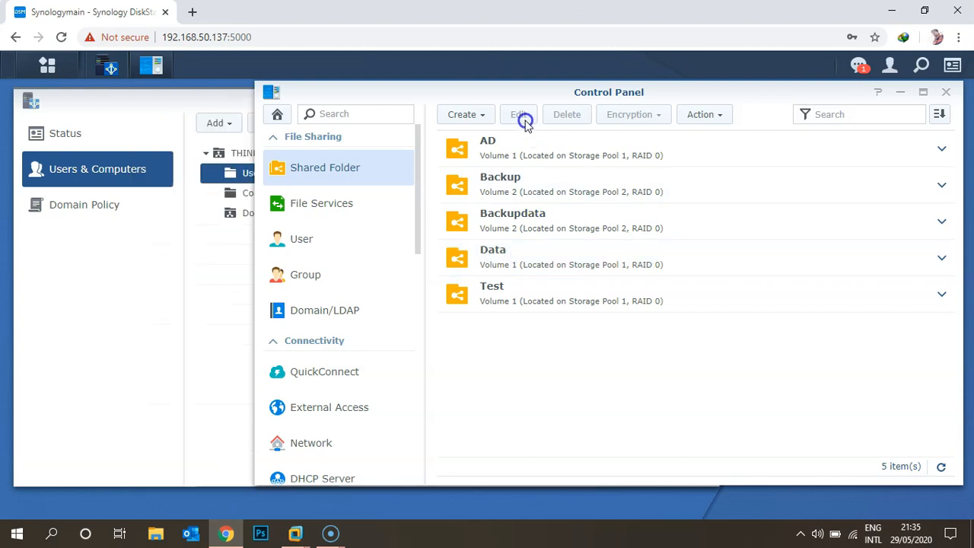
{"action": "left_click", "coordinate": [518, 114]}
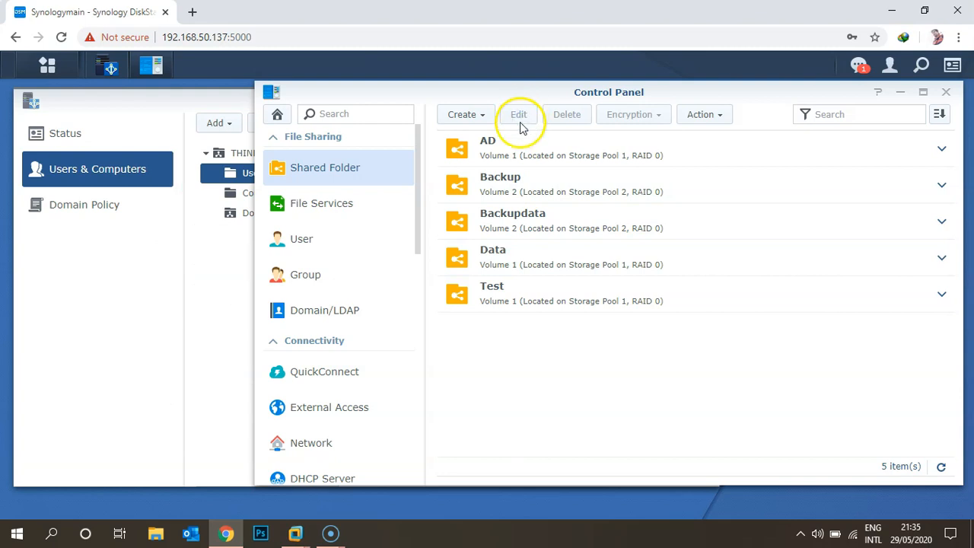
{"action": "left_click", "coordinate": [493, 258]}
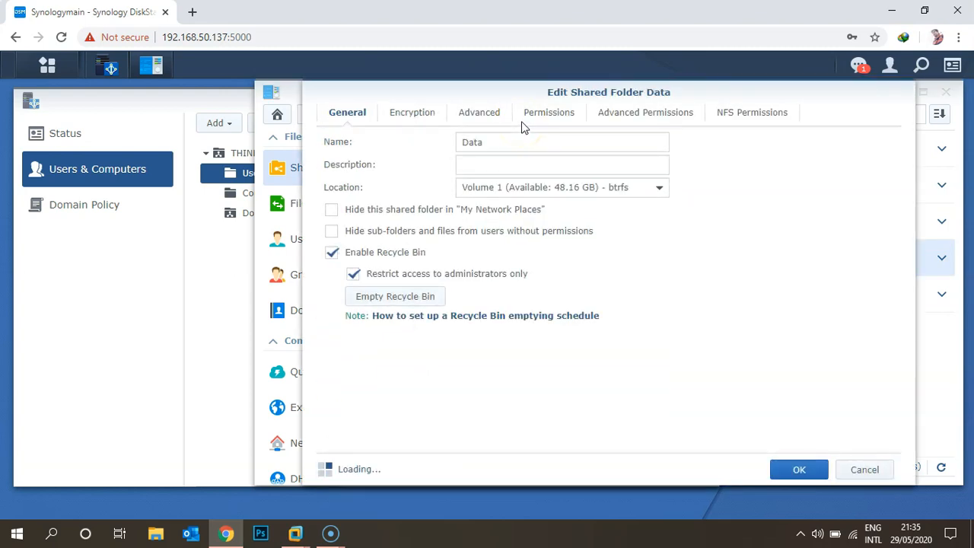
{"action": "left_click", "coordinate": [547, 112]}
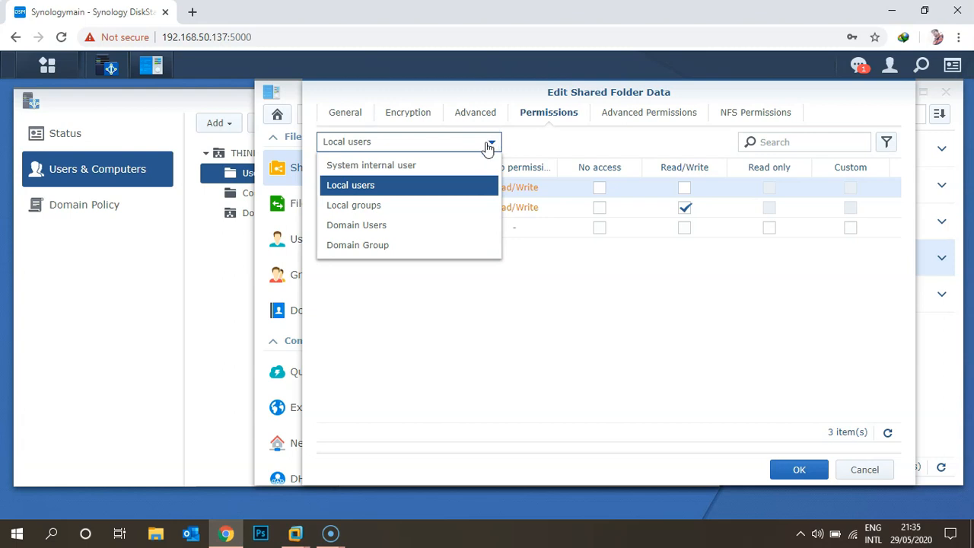
- Switch to Domain Users, grant harry Read/Write and save before entering his custom permissions
{"action": "left_click", "coordinate": [356, 225]}
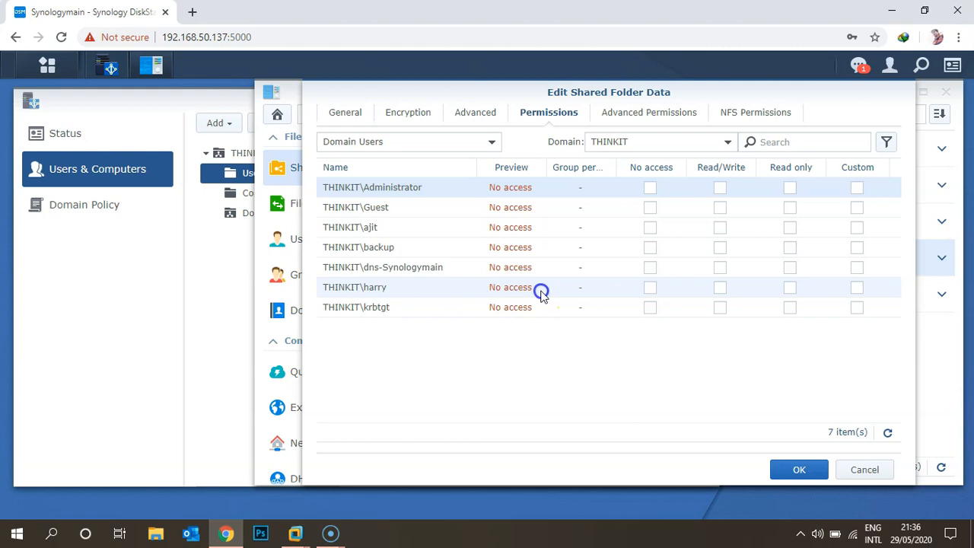
{"action": "left_click", "coordinate": [719, 286]}
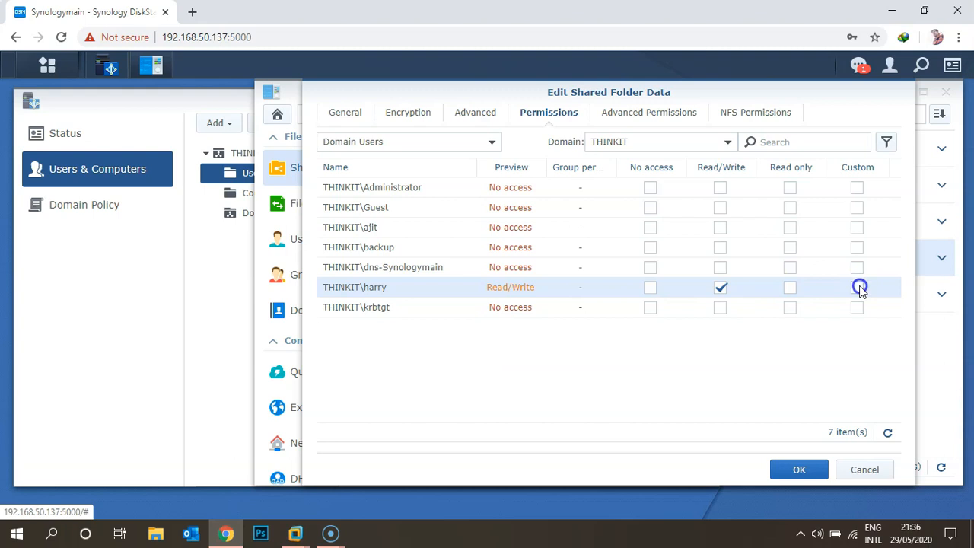
{"action": "left_click", "coordinate": [856, 286]}
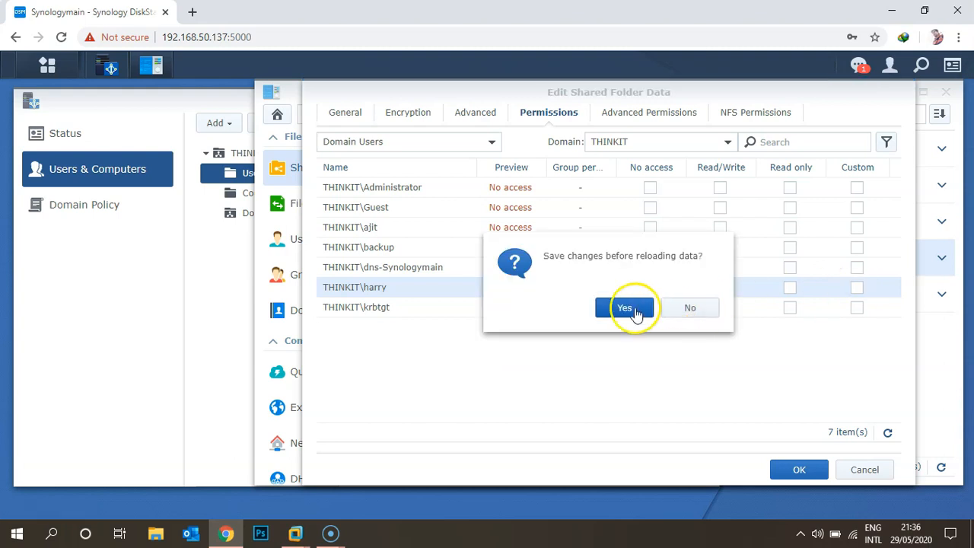
{"action": "left_click", "coordinate": [623, 307]}
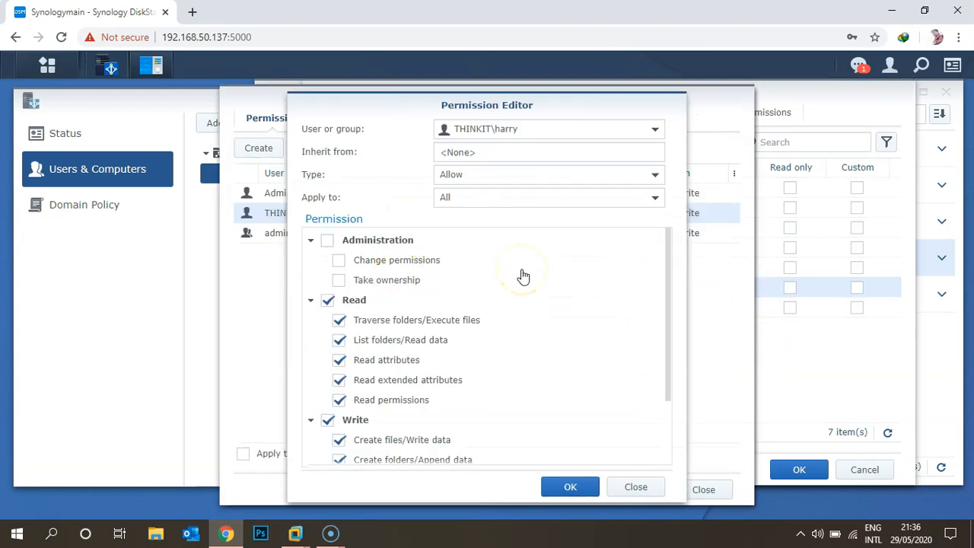
- Leave Administration unticked in harry's Permission Editor and save the Data share settings with OK
{"action": "scroll", "scroll_direction": "down", "scroll_amount": 3}
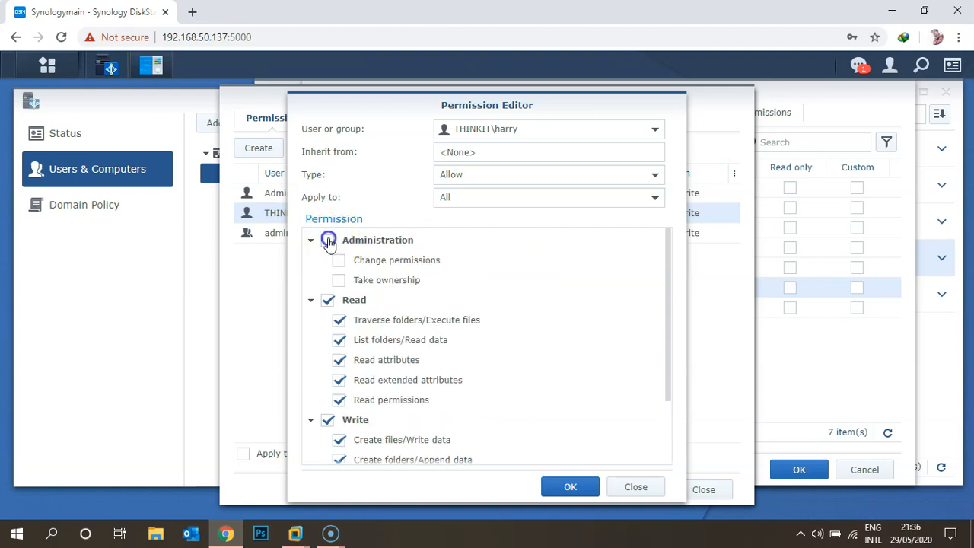
{"action": "left_click", "coordinate": [327, 241]}
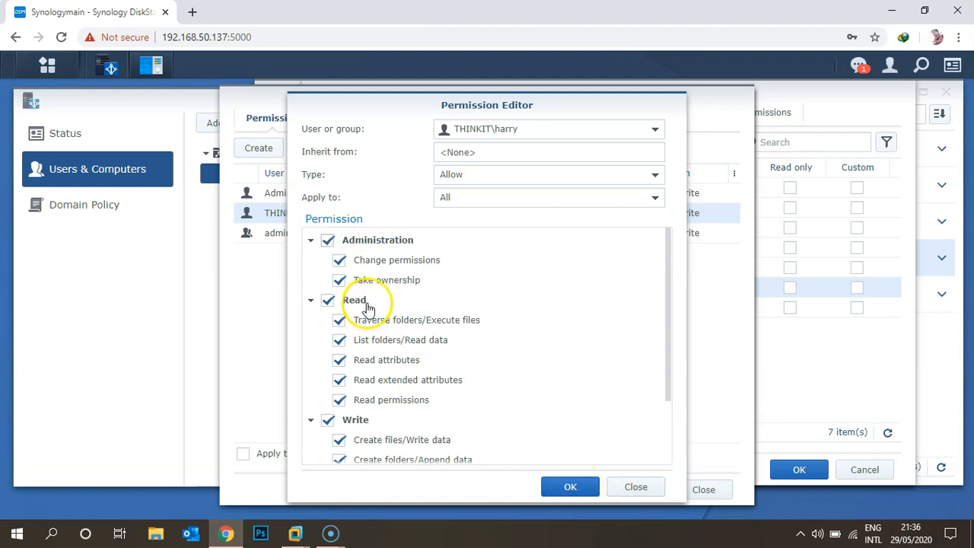
{"action": "left_click", "coordinate": [327, 241]}
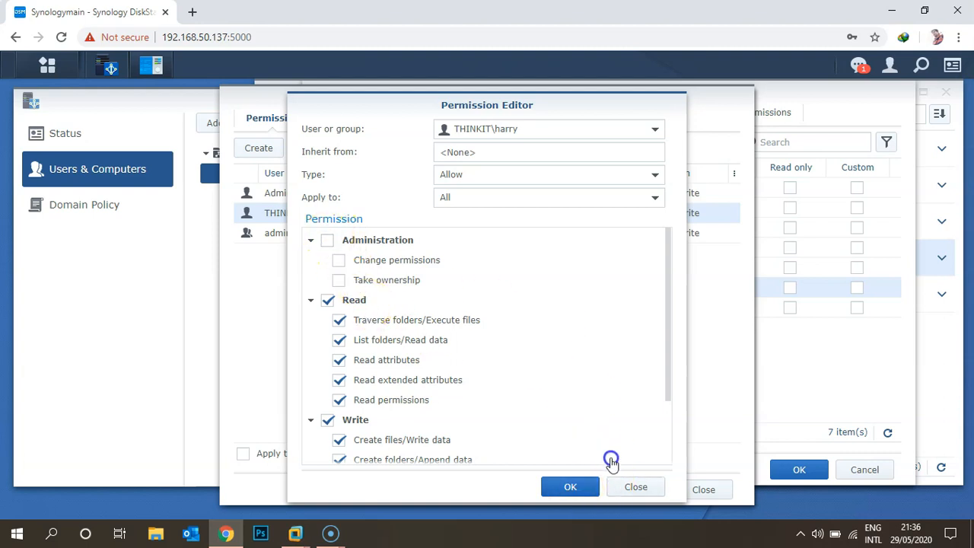
{"action": "left_click", "coordinate": [636, 487]}
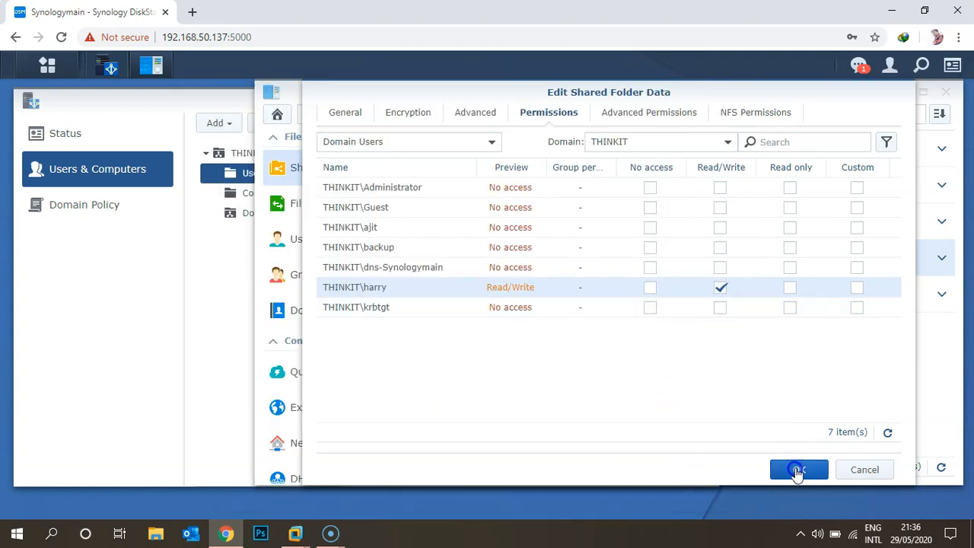
{"action": "left_click", "coordinate": [797, 468]}
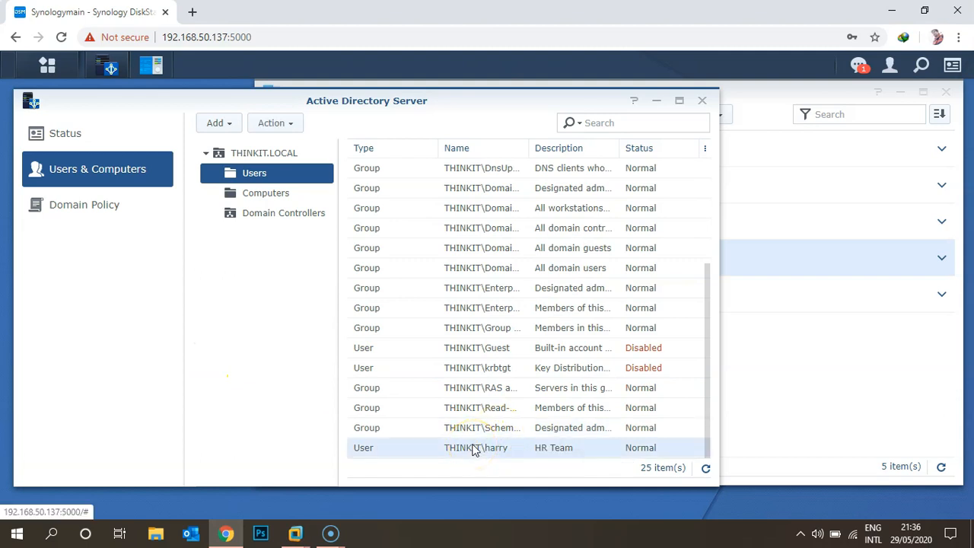
- Edit THINKIT\harry from the Users list context menu
{"action": "right_click", "coordinate": [475, 447]}
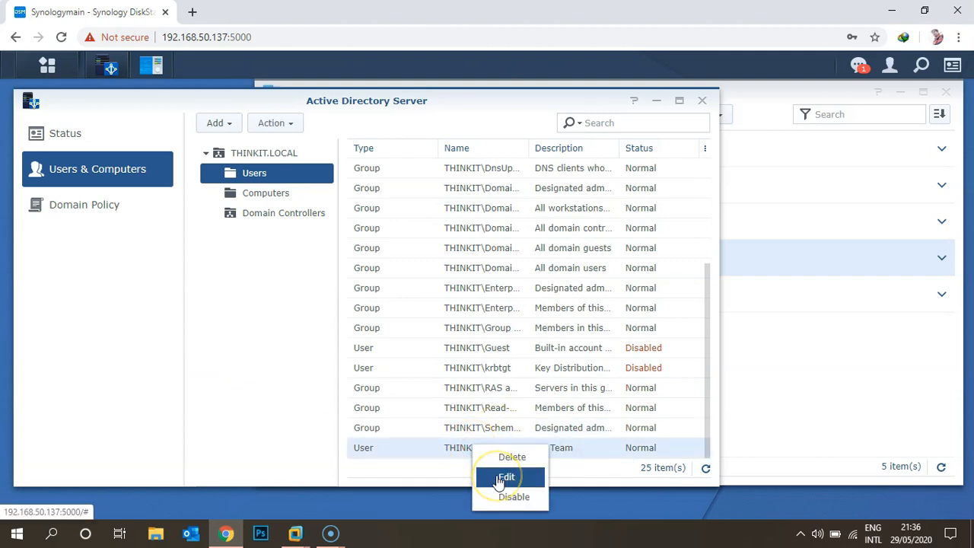
{"action": "left_click", "coordinate": [505, 477]}
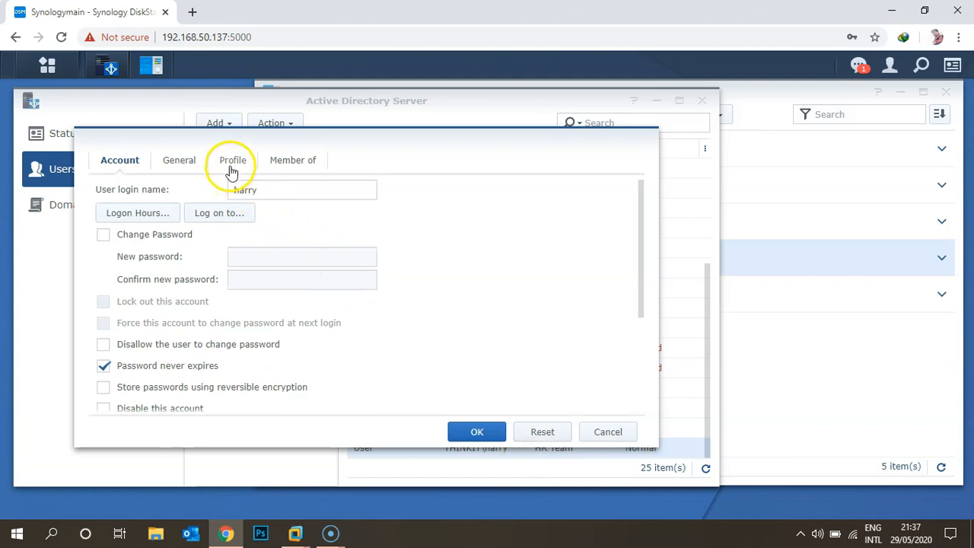
- On the Profile tab connect home drive G: to \\192.168.50.137\Data and save with OK
{"action": "left_click", "coordinate": [231, 159]}
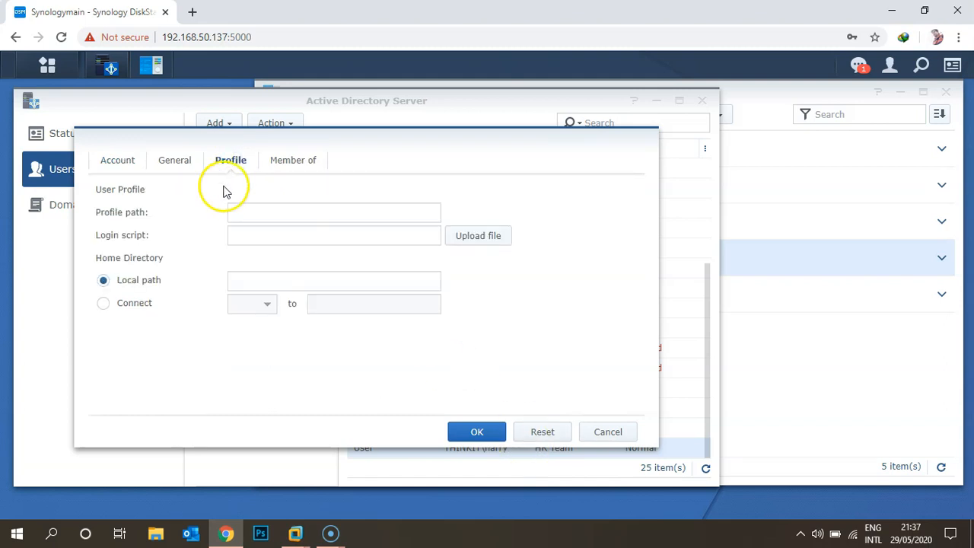
{"action": "mouse_move", "coordinate": [104, 259]}
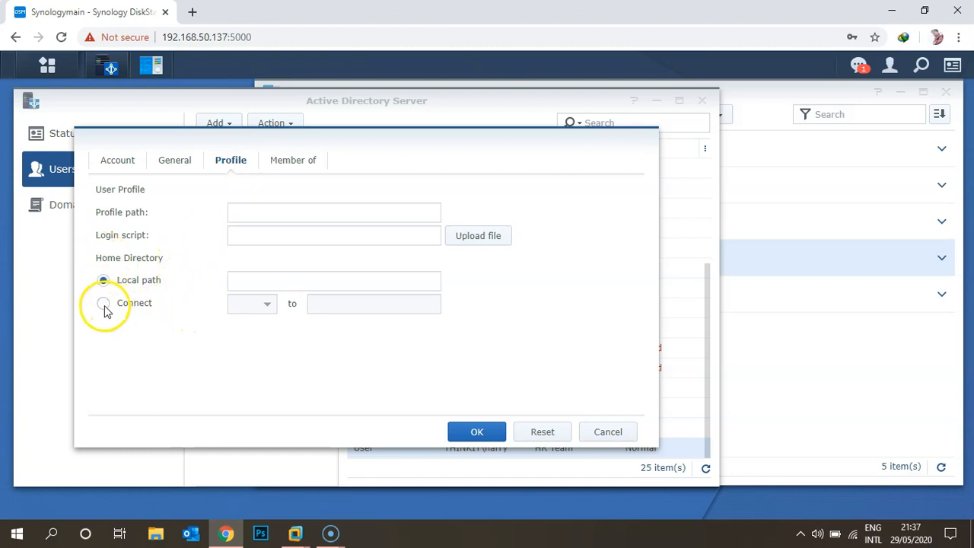
{"action": "left_click", "coordinate": [104, 303]}
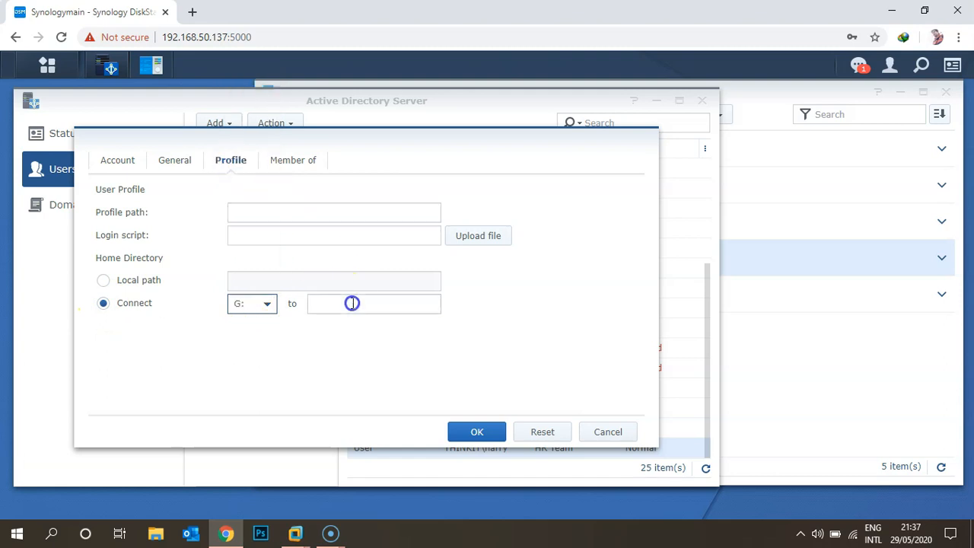
{"action": "left_click", "coordinate": [373, 304]}
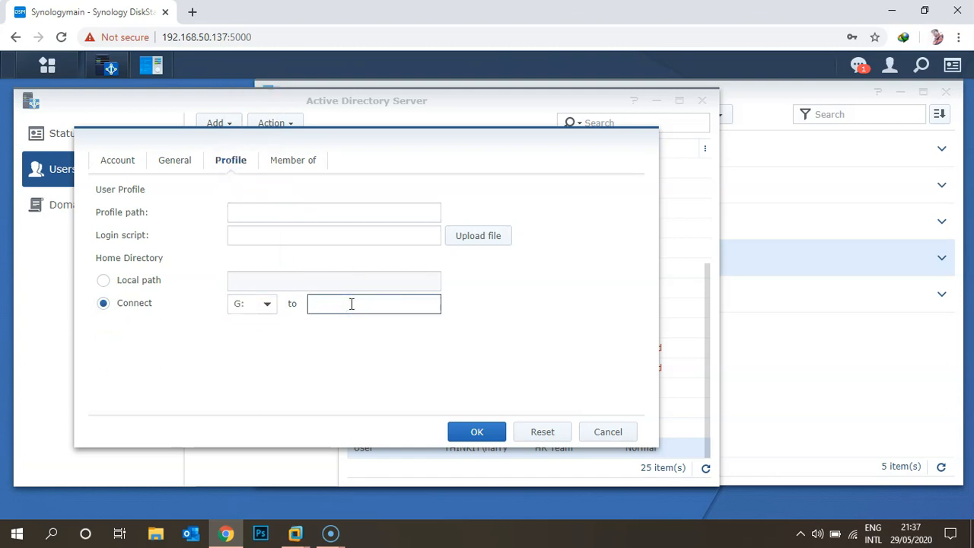
{"action": "type", "text": "\\\\192.168."}
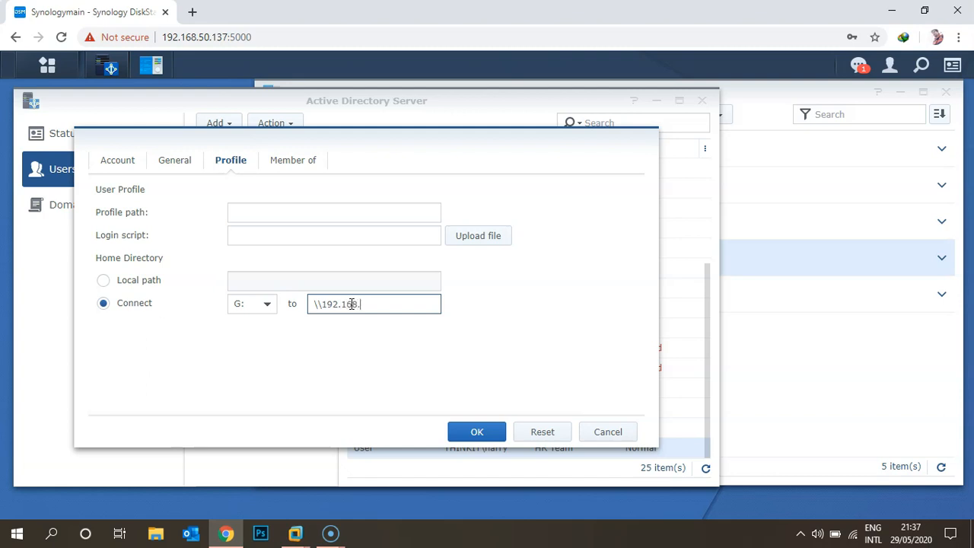
{"action": "type", "text": "50.137"}
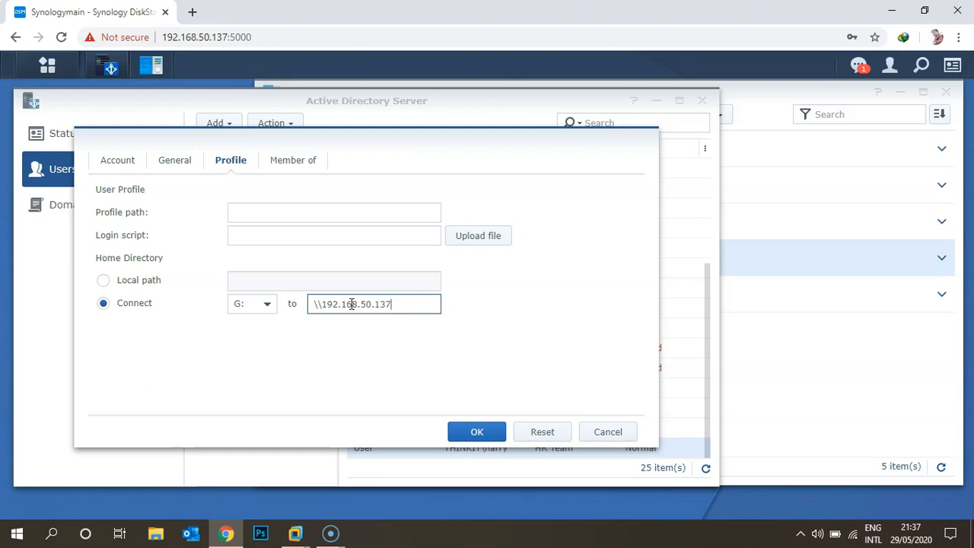
{"action": "type", "text": "\\Data"}
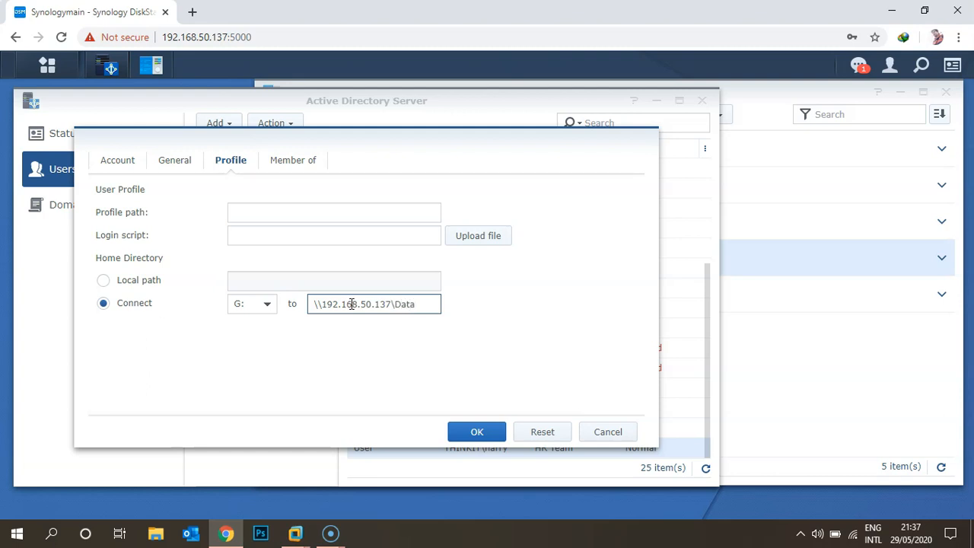
{"action": "mouse_move", "coordinate": [737, 94]}
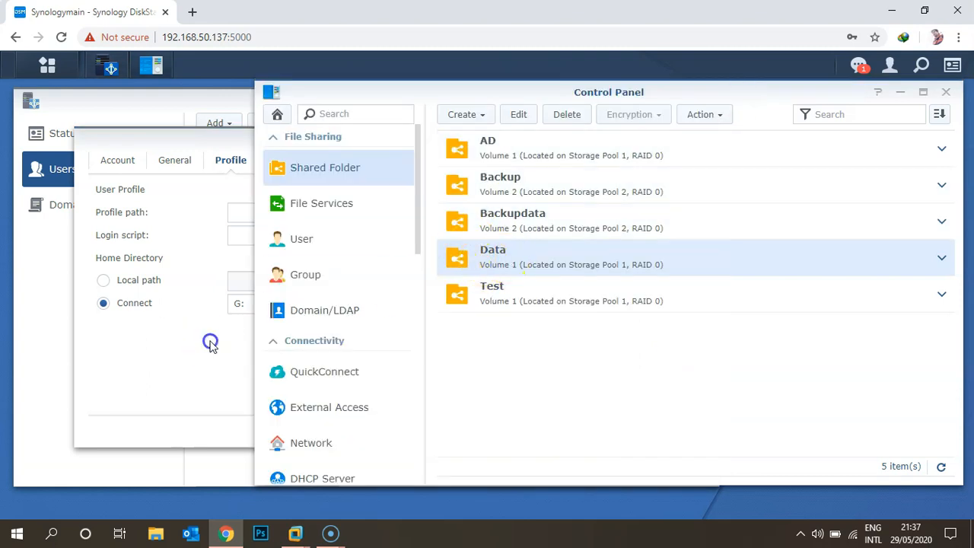
{"action": "left_click", "coordinate": [474, 432]}
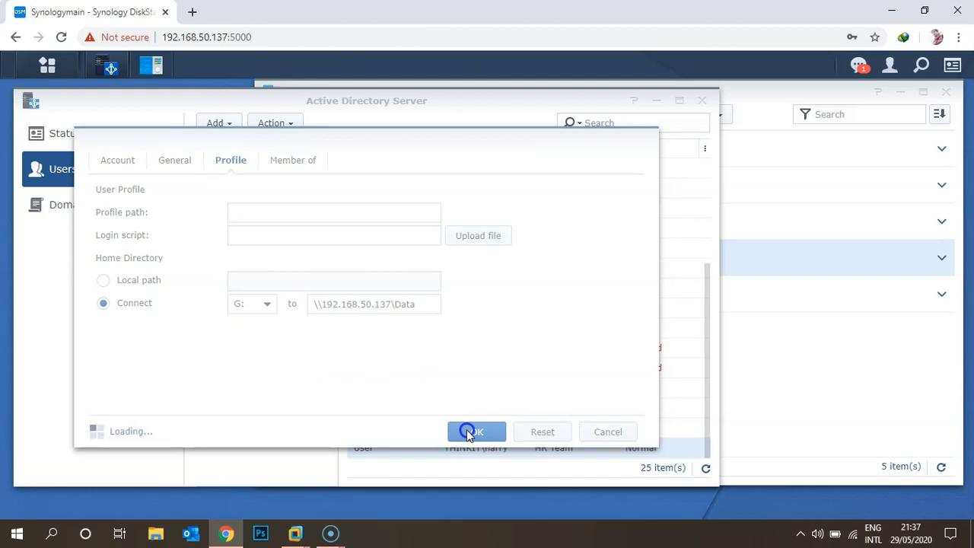
{"action": "left_click", "coordinate": [475, 432]}
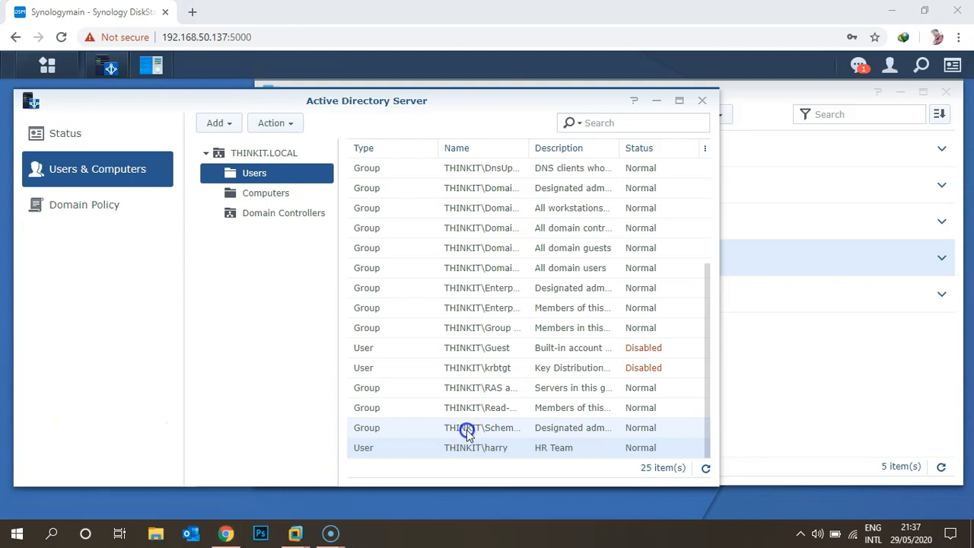
- Connect RDP to 192.168.50.134 as harry via Use a different account, accepting the certificate warning
{"action": "left_click", "coordinate": [366, 533]}
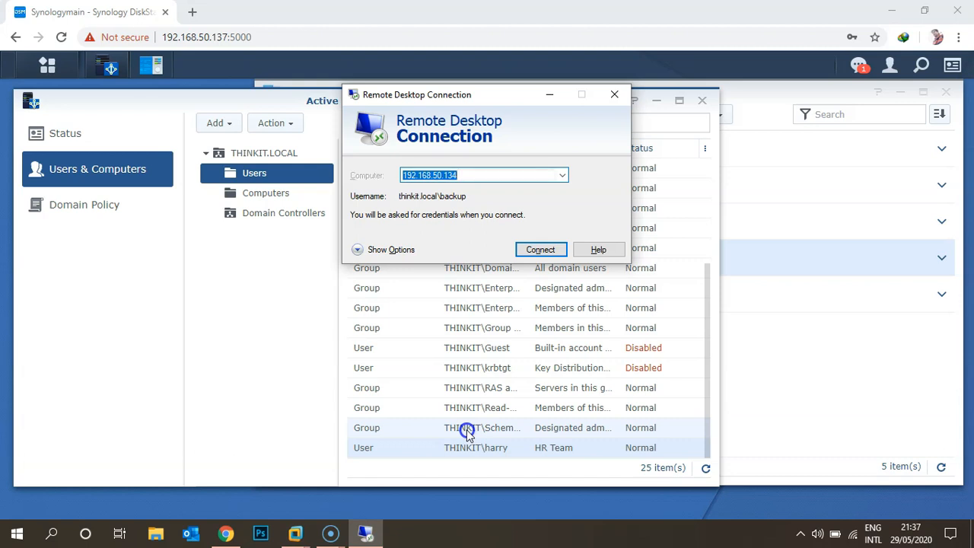
{"action": "left_click", "coordinate": [540, 250]}
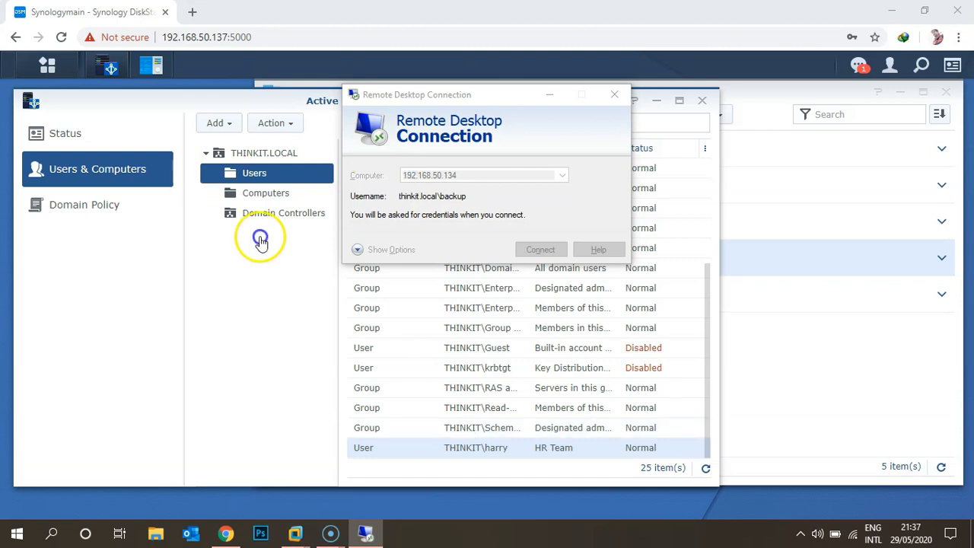
{"action": "left_click", "coordinate": [540, 249]}
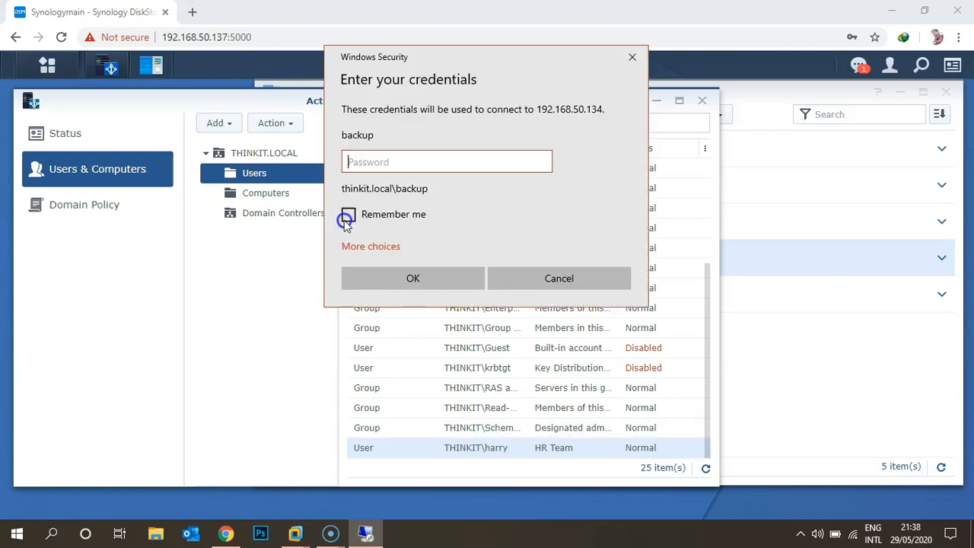
{"action": "left_click", "coordinate": [371, 247]}
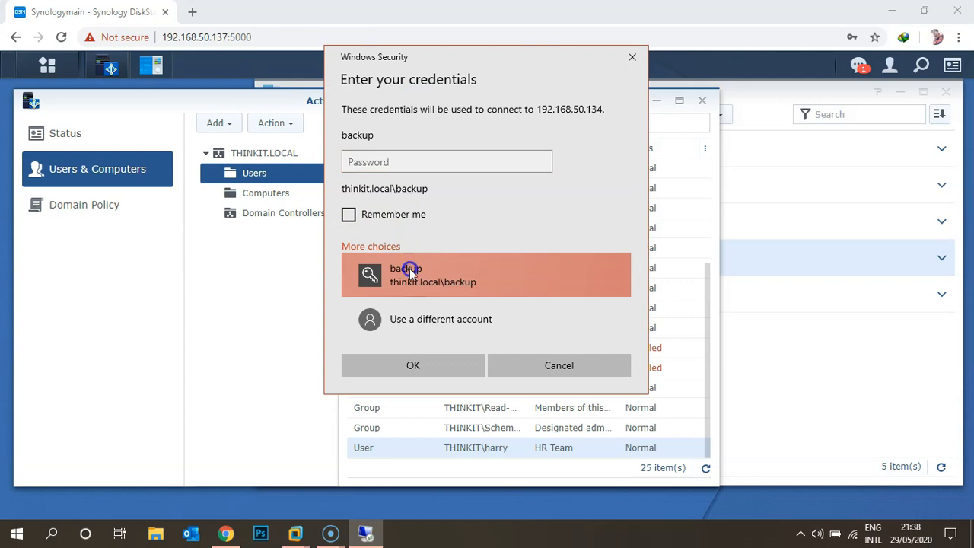
{"action": "left_click", "coordinate": [441, 319]}
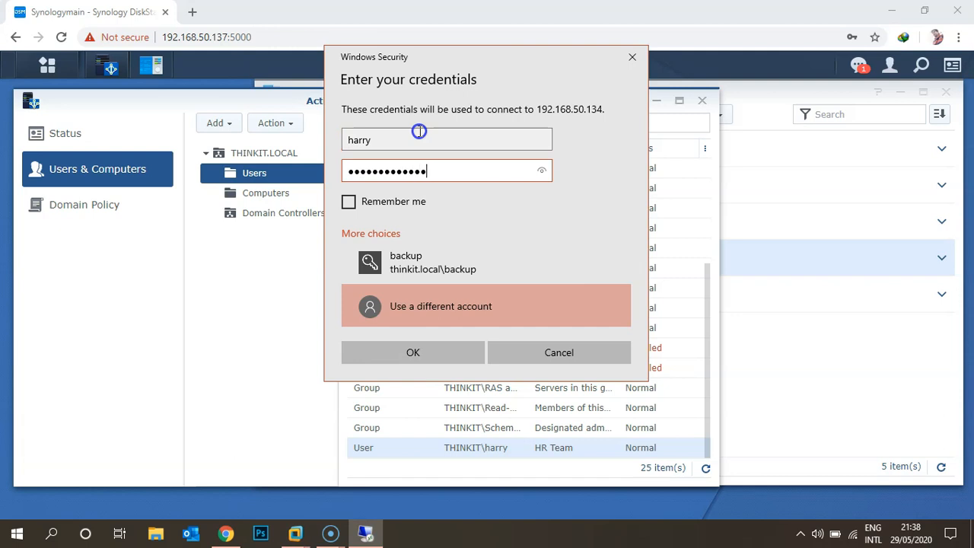
{"action": "left_click", "coordinate": [412, 351]}
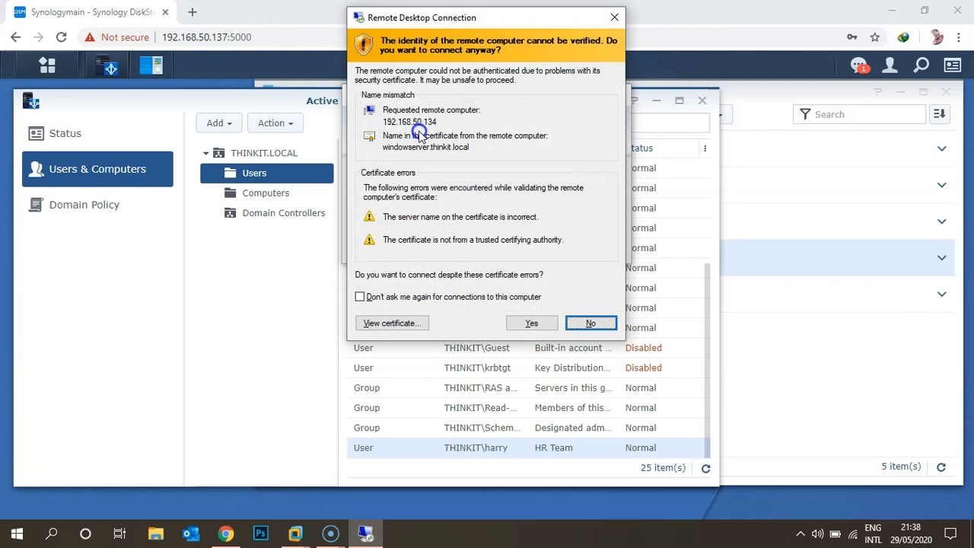
{"action": "left_click", "coordinate": [531, 323]}
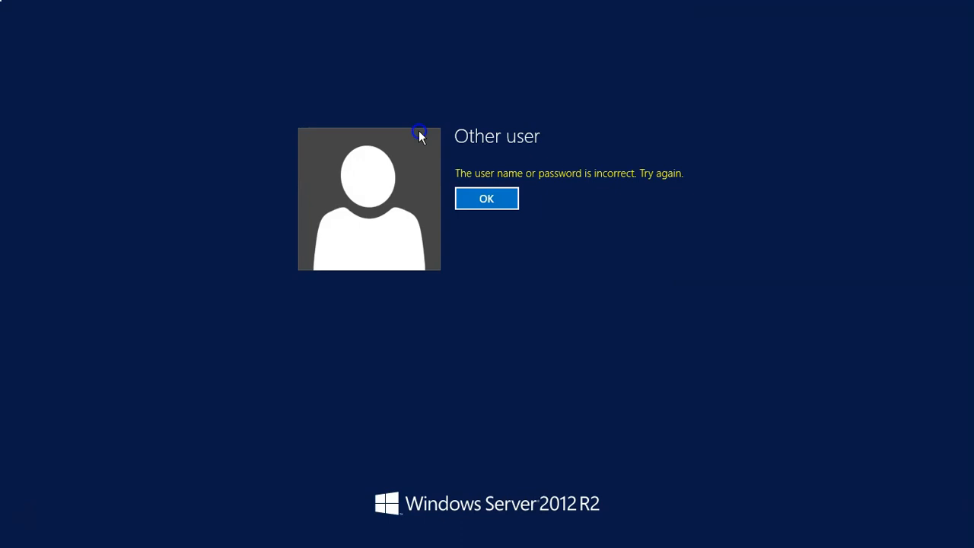
- Dismiss the incorrect-password error and sign in to thinkit.local as harry with the re-entered password
{"action": "left_click", "coordinate": [487, 198]}
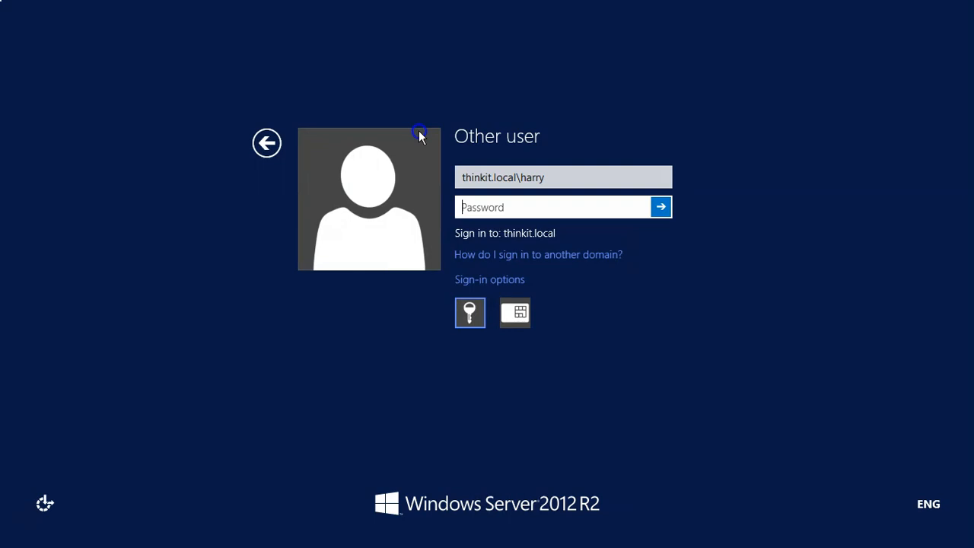
{"action": "type", "text": "password"}
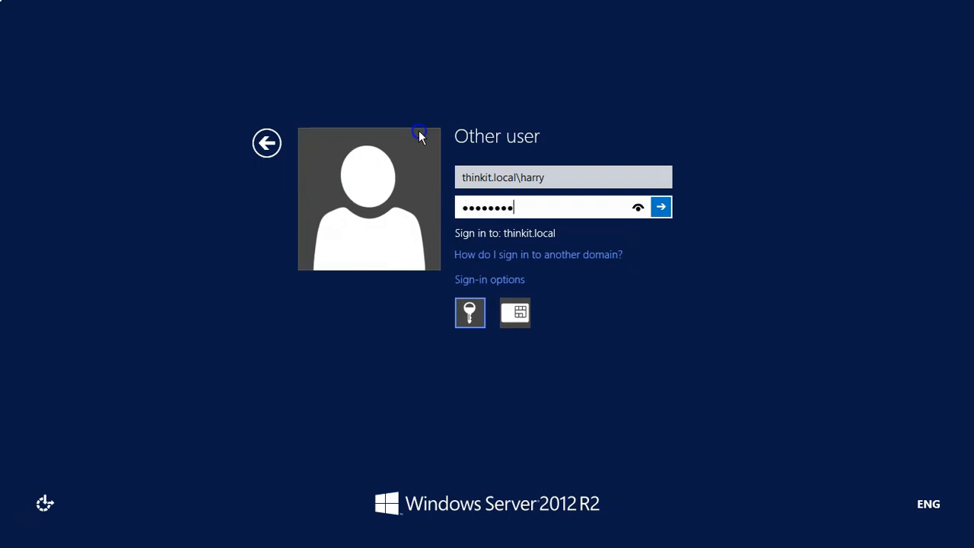
{"action": "left_click", "coordinate": [660, 207]}
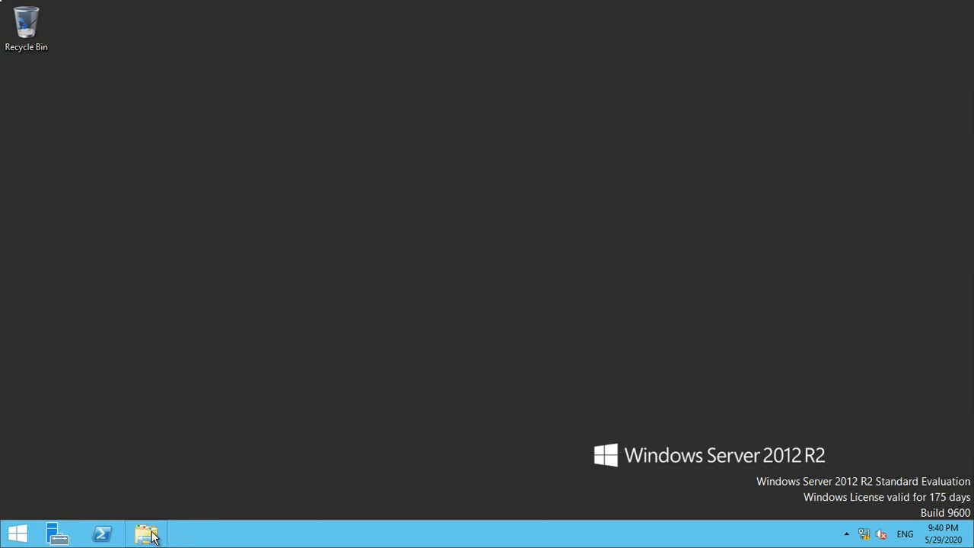
- In File Explorer, open the mapped Data (\\192.168.50.137) (G:) drive and confirm it is empty
{"action": "left_click", "coordinate": [146, 533]}
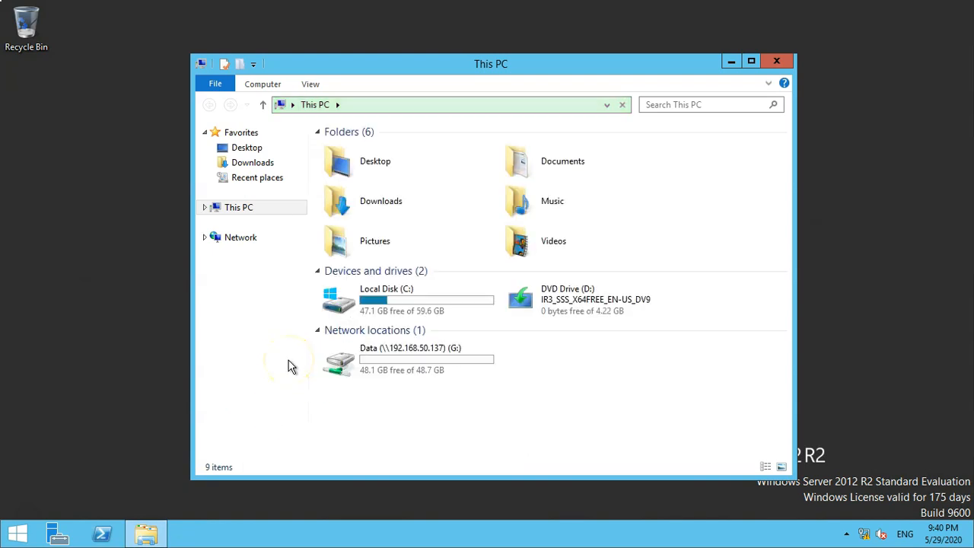
{"action": "mouse_move", "coordinate": [390, 364]}
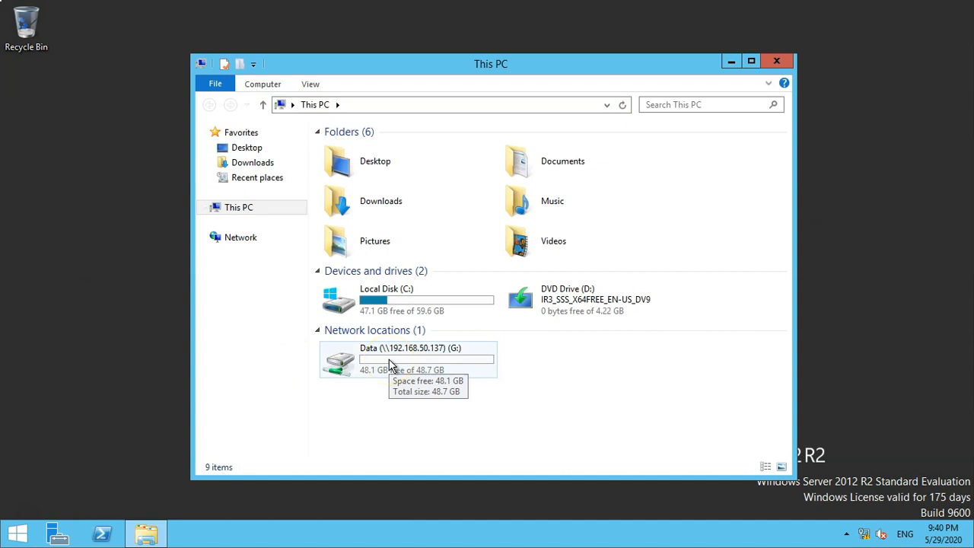
{"action": "double_click", "coordinate": [390, 359]}
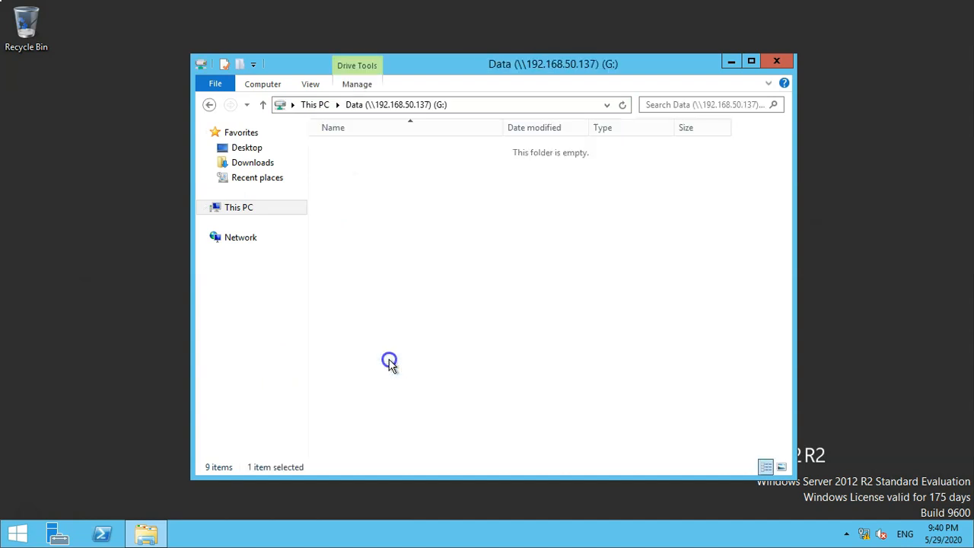